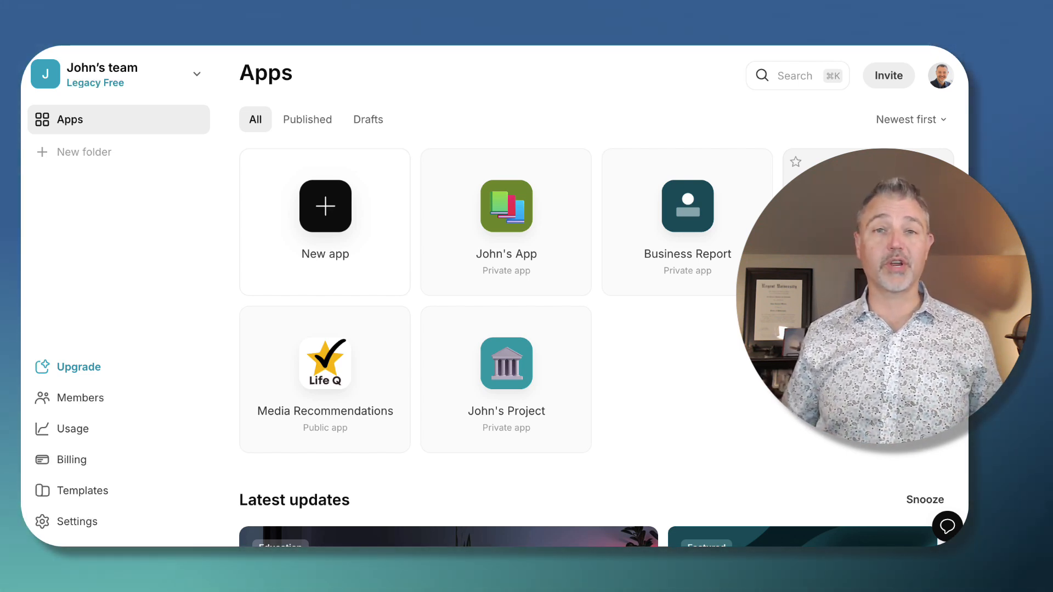
pyautogui.moveTo(817, 153)
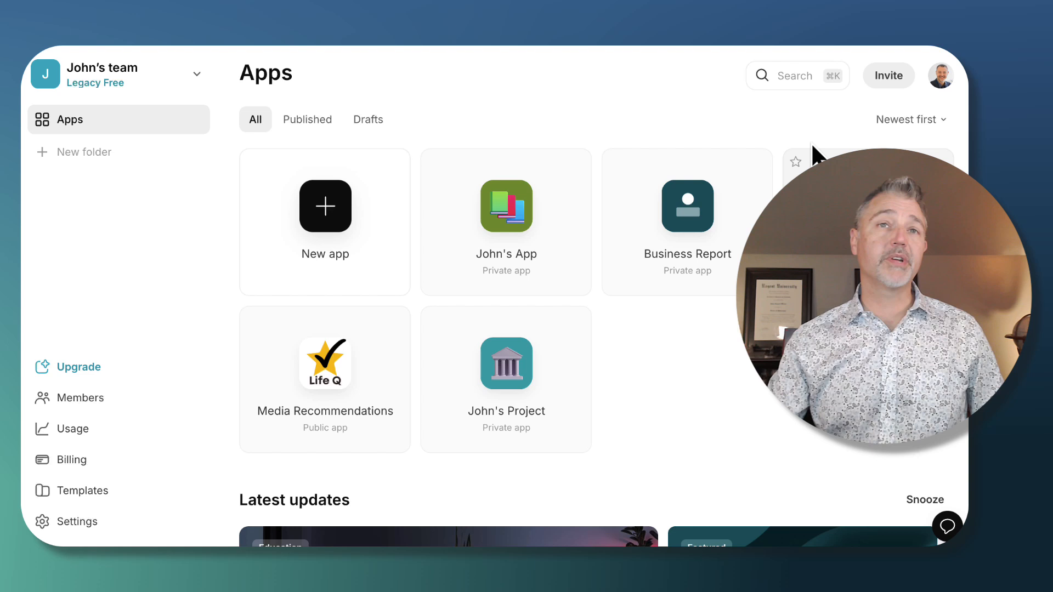
# Start a new app from the dashboard and pick the Blank template
pyautogui.click(324, 206)
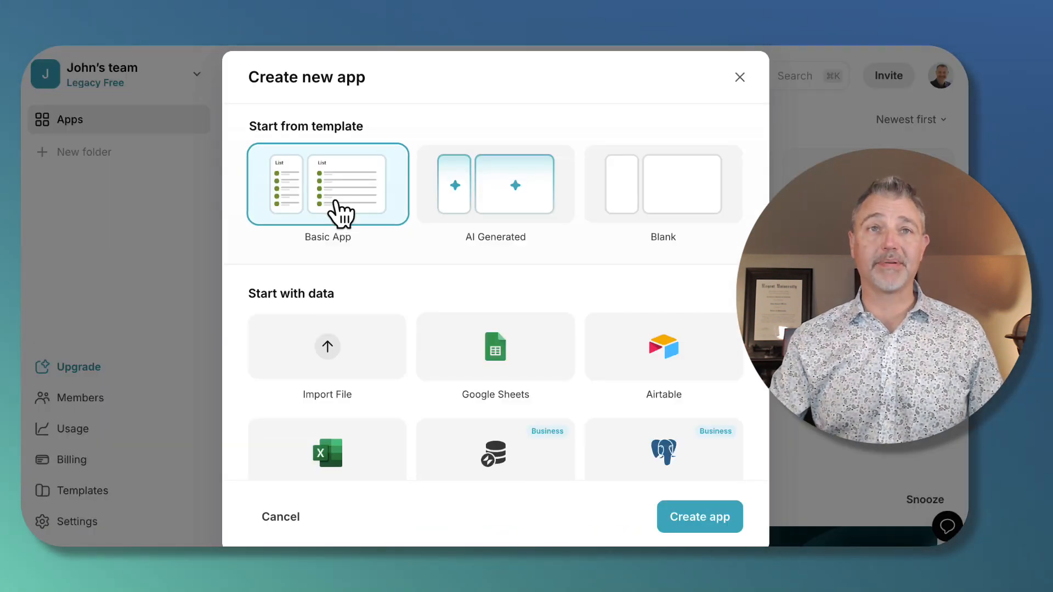
pyautogui.moveTo(285, 191)
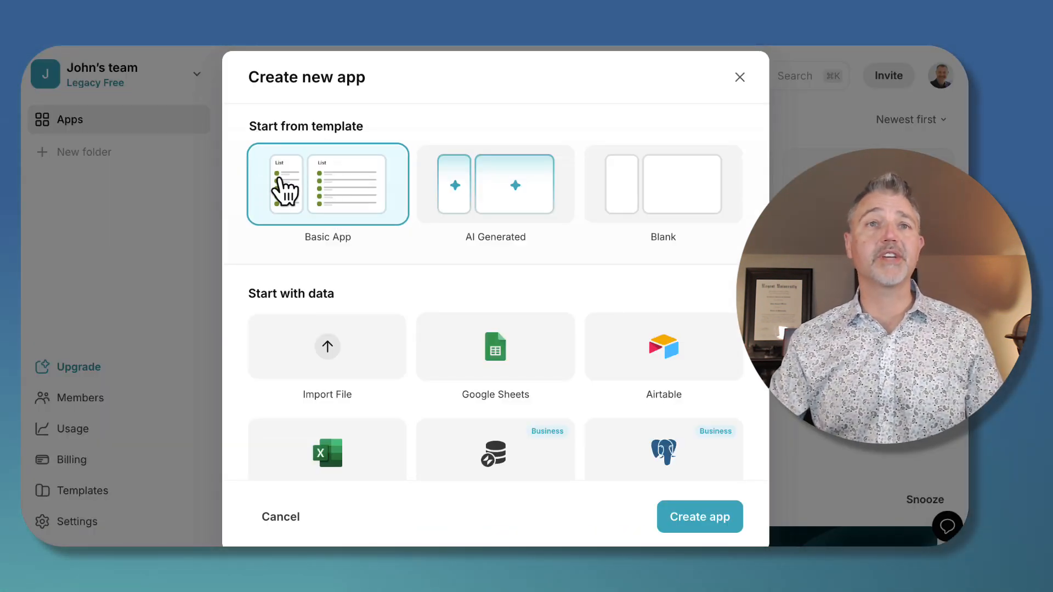
pyautogui.moveTo(427, 285)
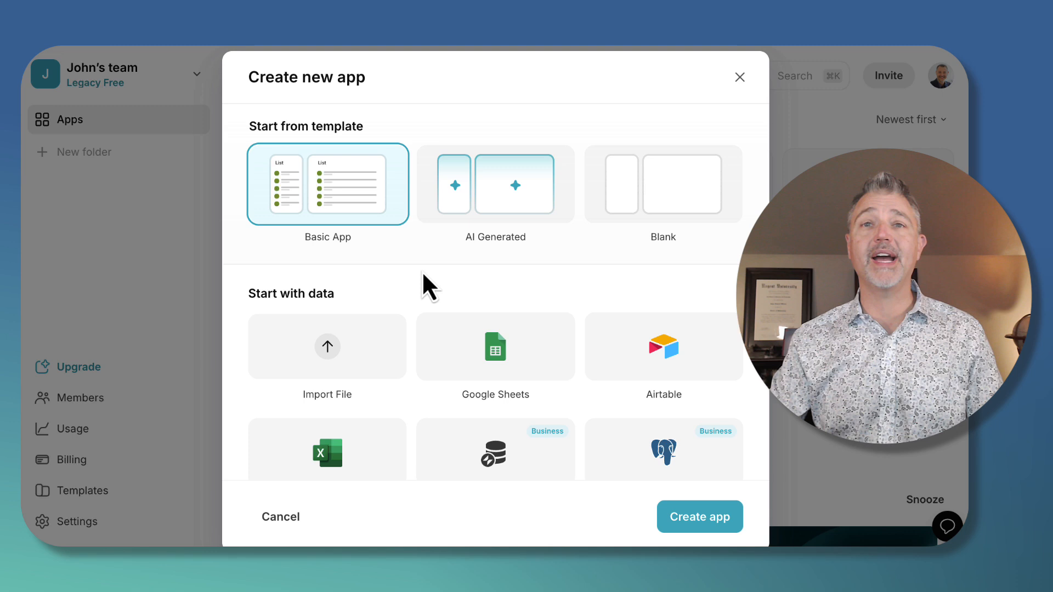
pyautogui.click(662, 184)
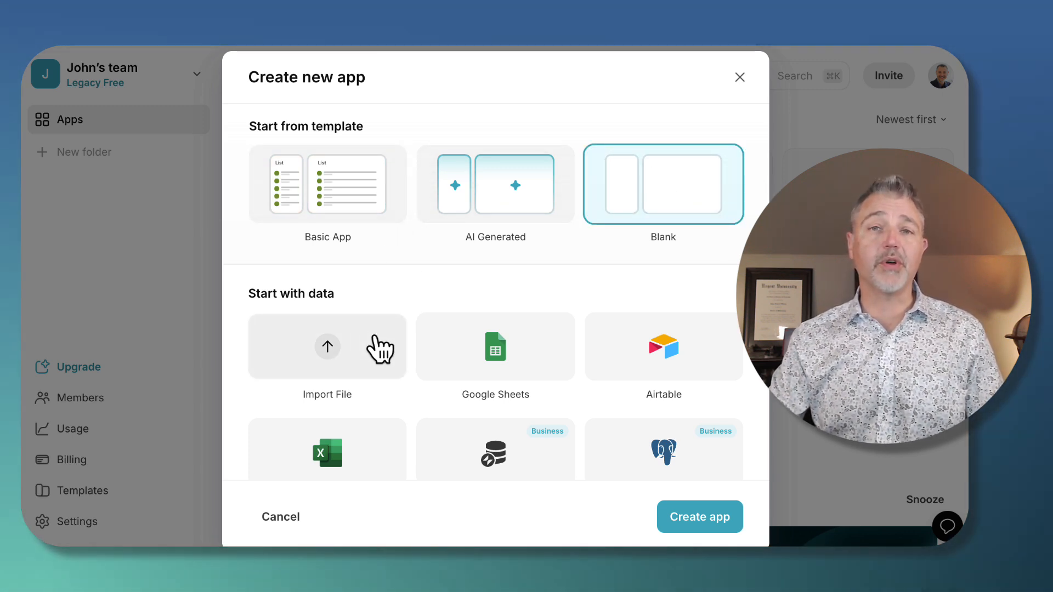
pyautogui.moveTo(352, 334)
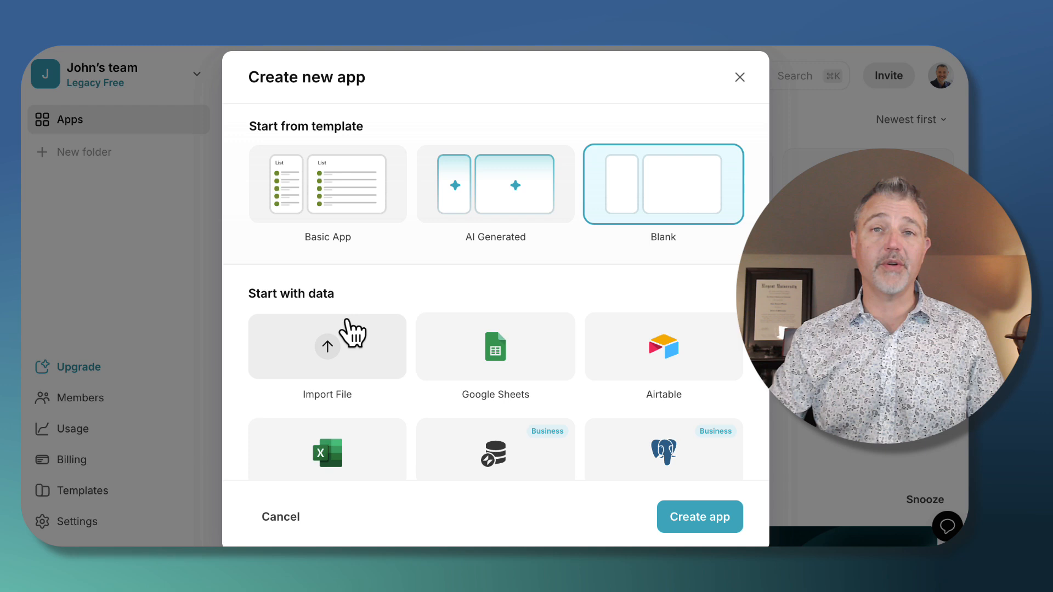
pyautogui.moveTo(556, 414)
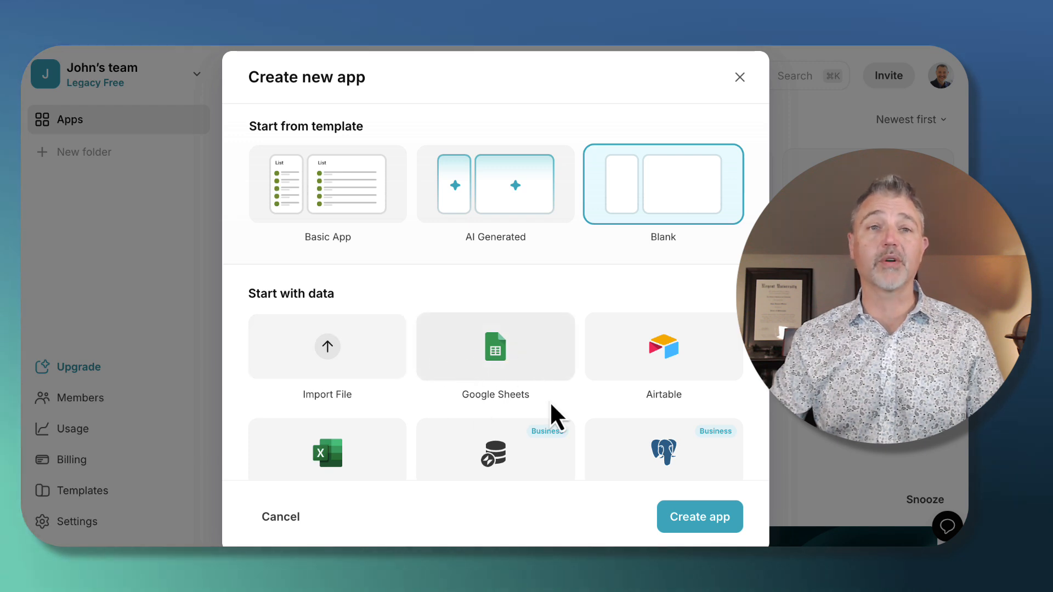
pyautogui.moveTo(490, 430)
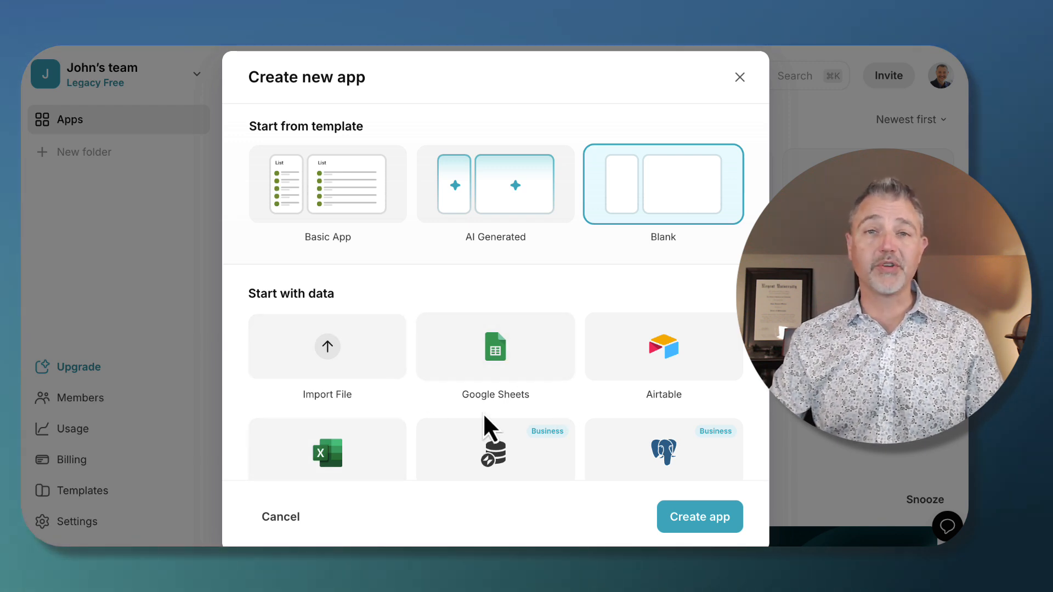
pyautogui.moveTo(524, 478)
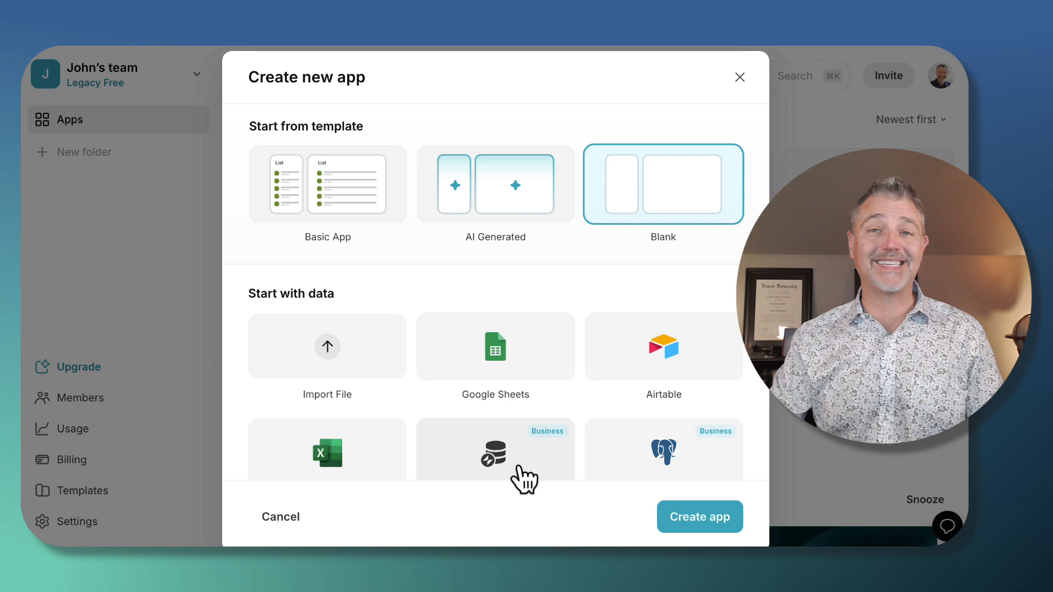
pyautogui.moveTo(639, 433)
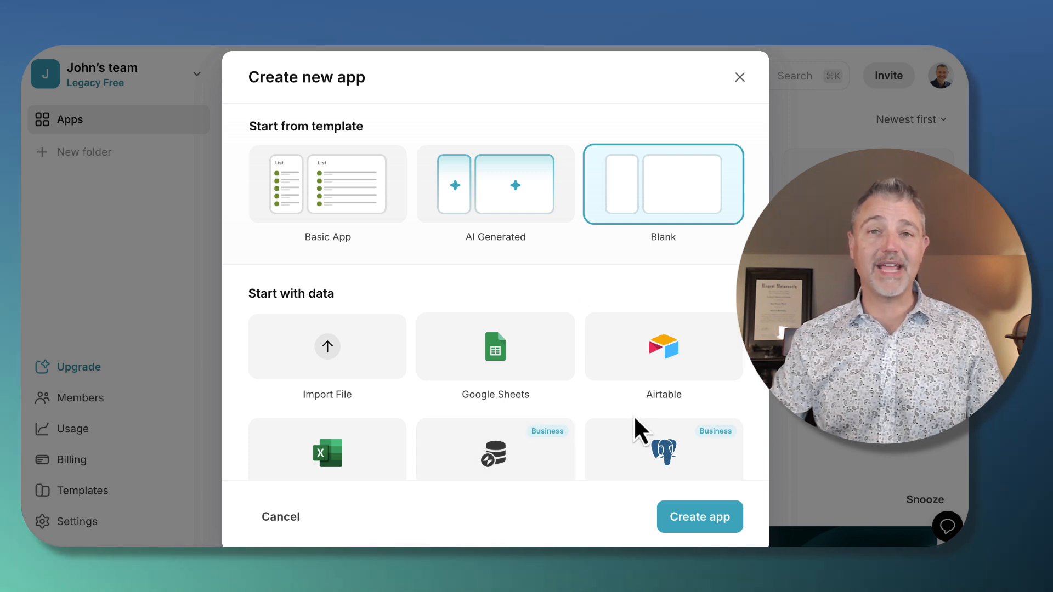
pyautogui.moveTo(633, 286)
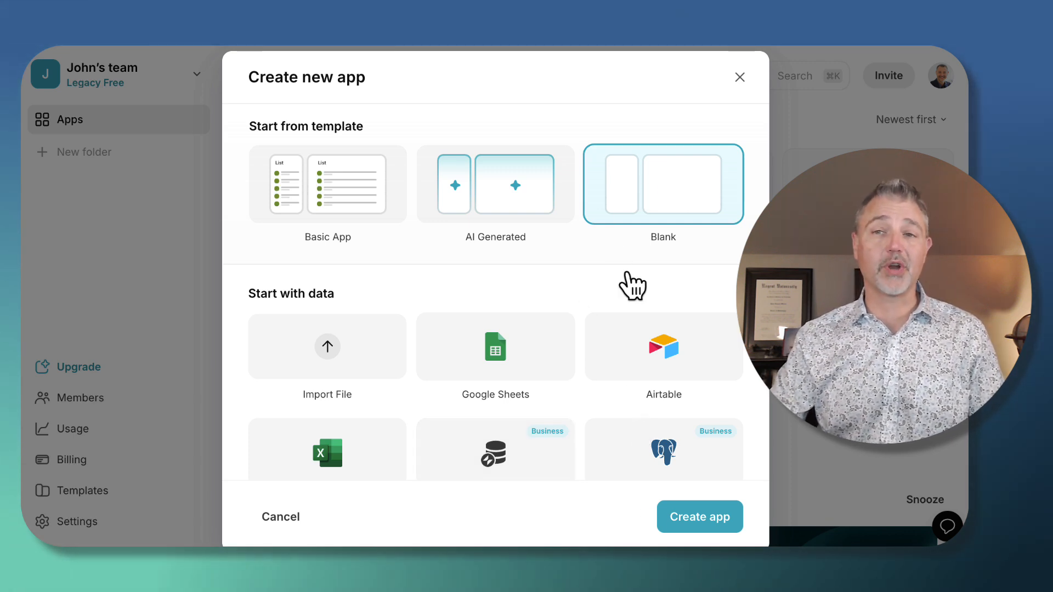
# Create the blank app so its empty Title screen loads in the layout editor
pyautogui.click(699, 517)
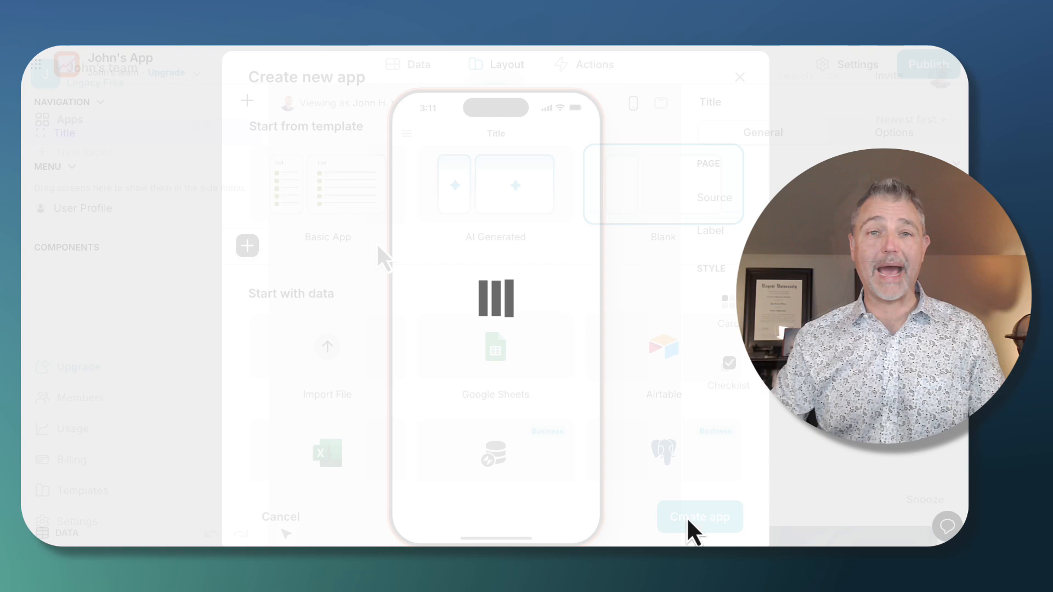
pyautogui.click(699, 517)
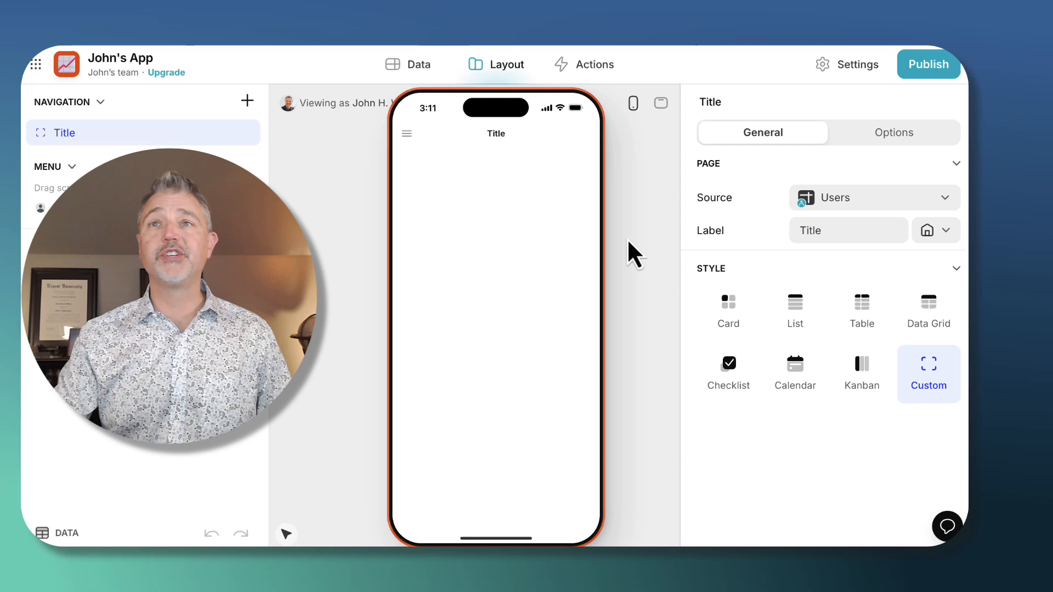
pyautogui.moveTo(729, 312)
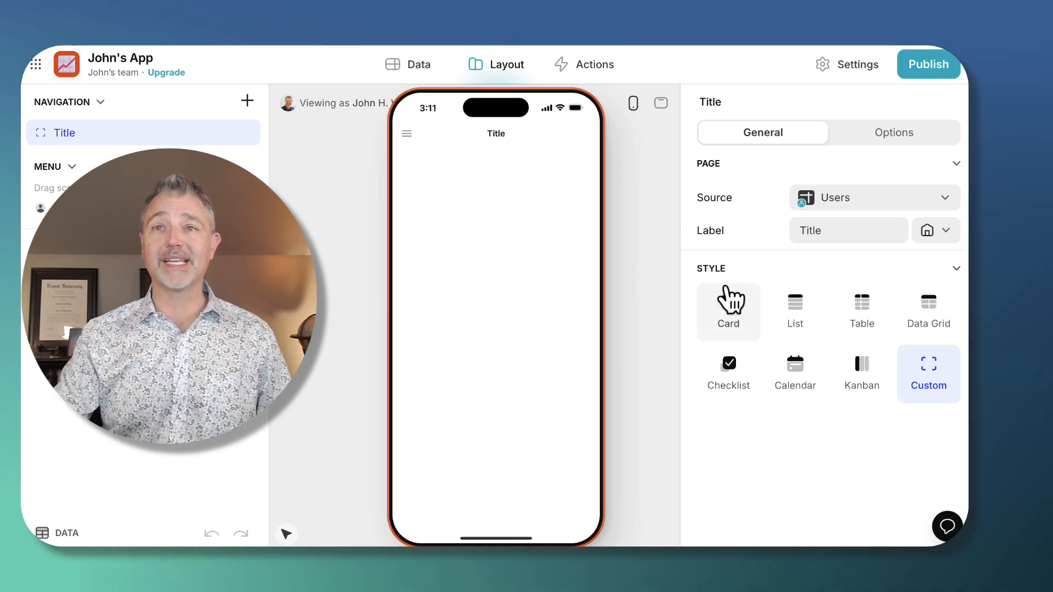
pyautogui.moveTo(782, 367)
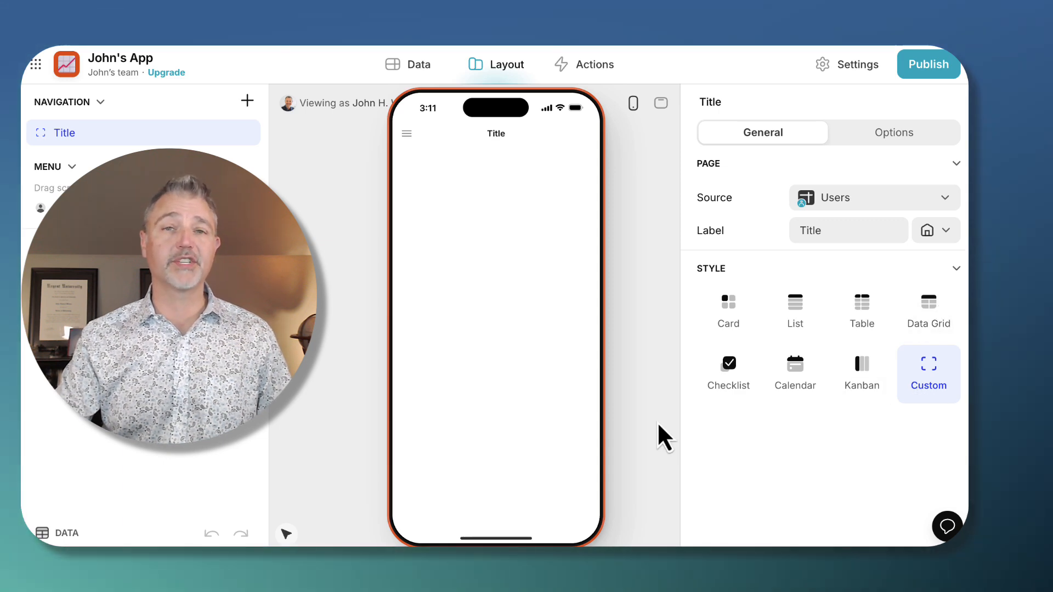
# Add a Categories screen from Navigation's + menu, built on an Empty Table
pyautogui.click(246, 101)
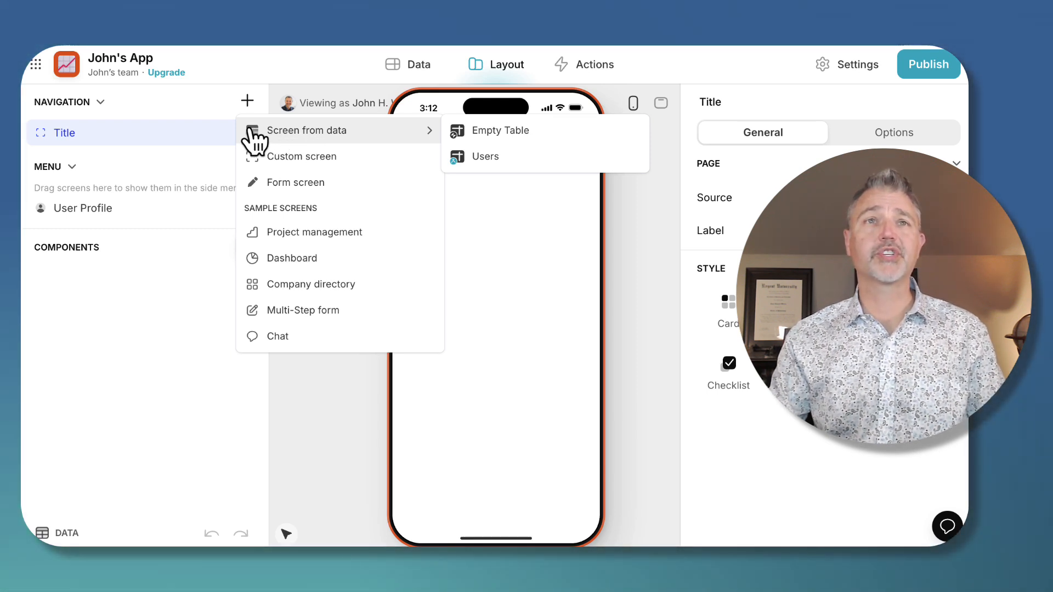
pyautogui.moveTo(510, 146)
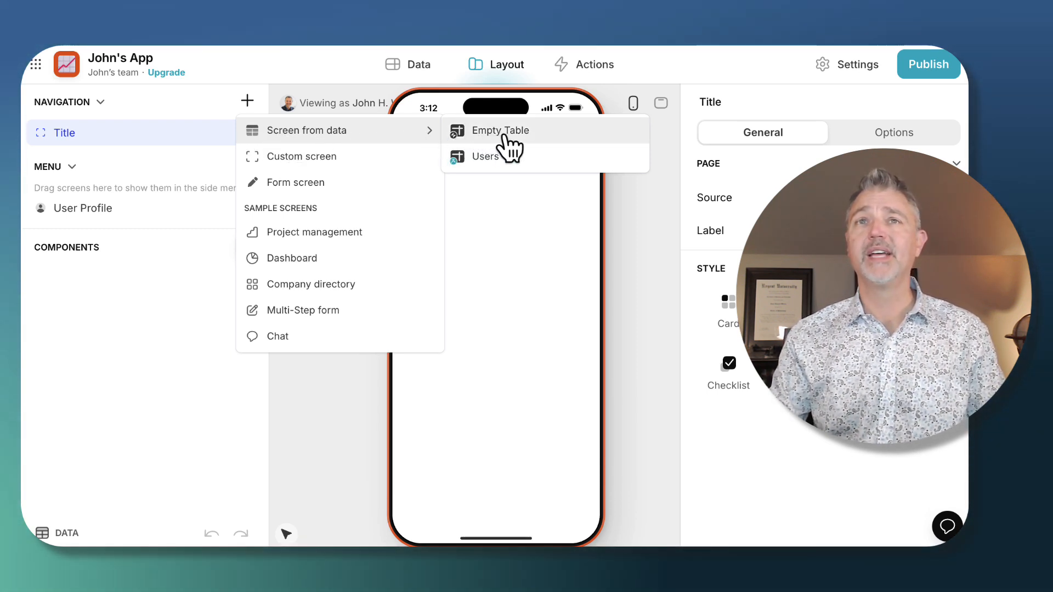
pyautogui.moveTo(497, 138)
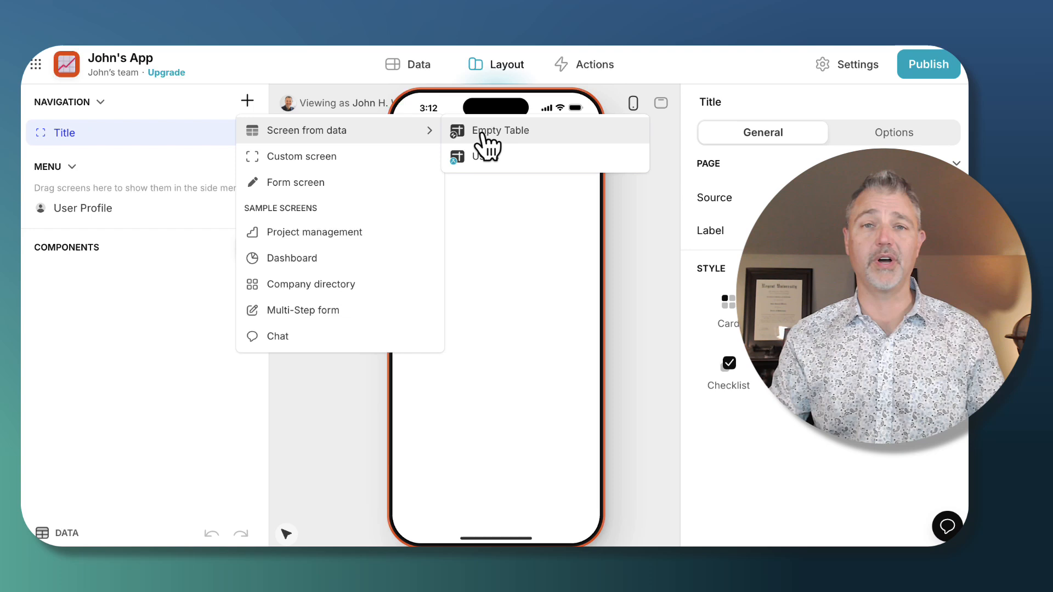
pyautogui.click(500, 131)
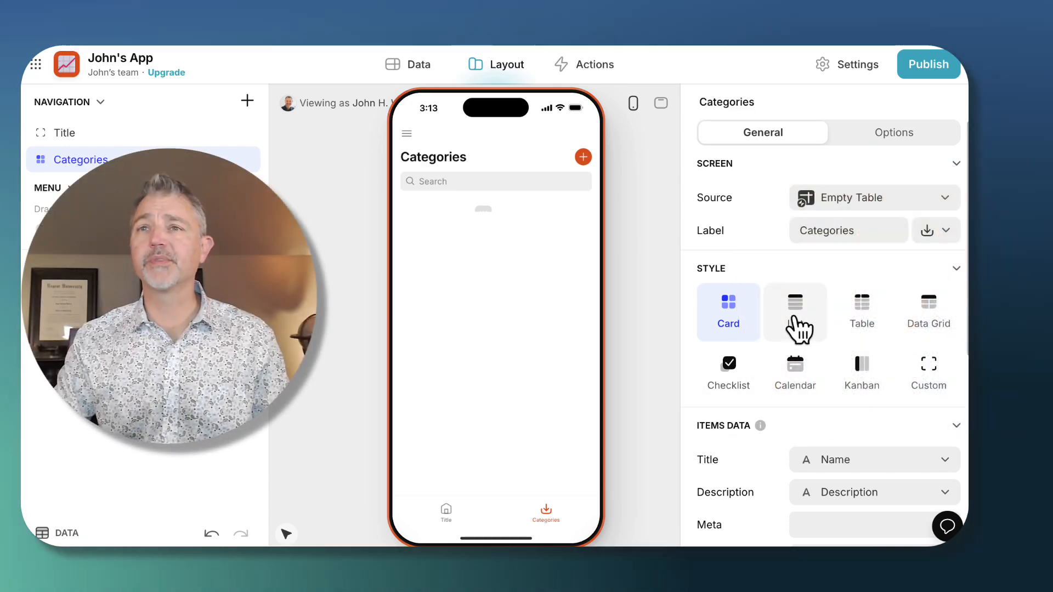
# Show Categories as a list and add Movies as a new category entry
pyautogui.click(795, 311)
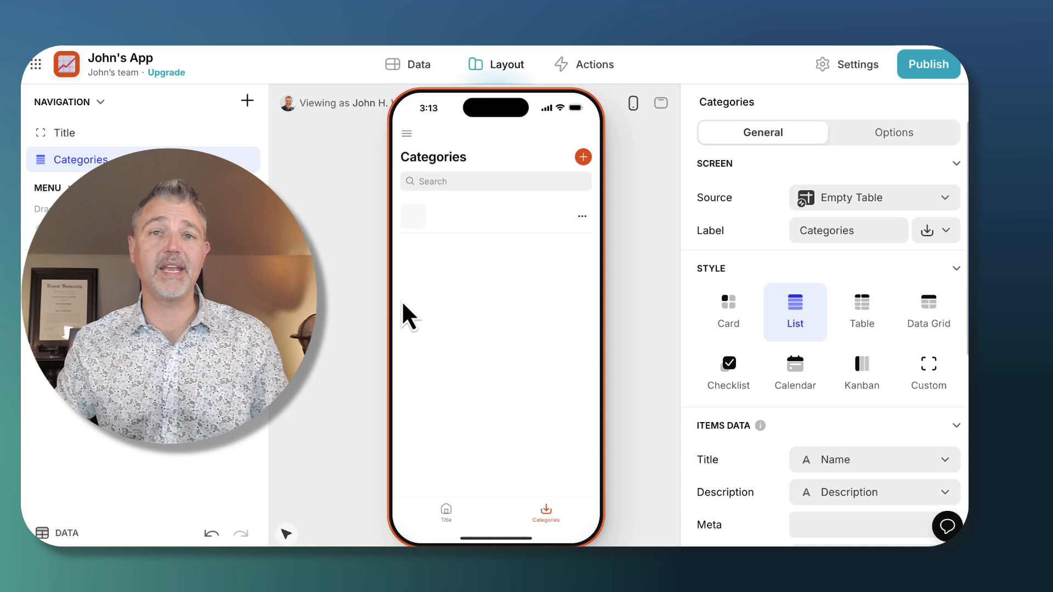
pyautogui.moveTo(573, 389)
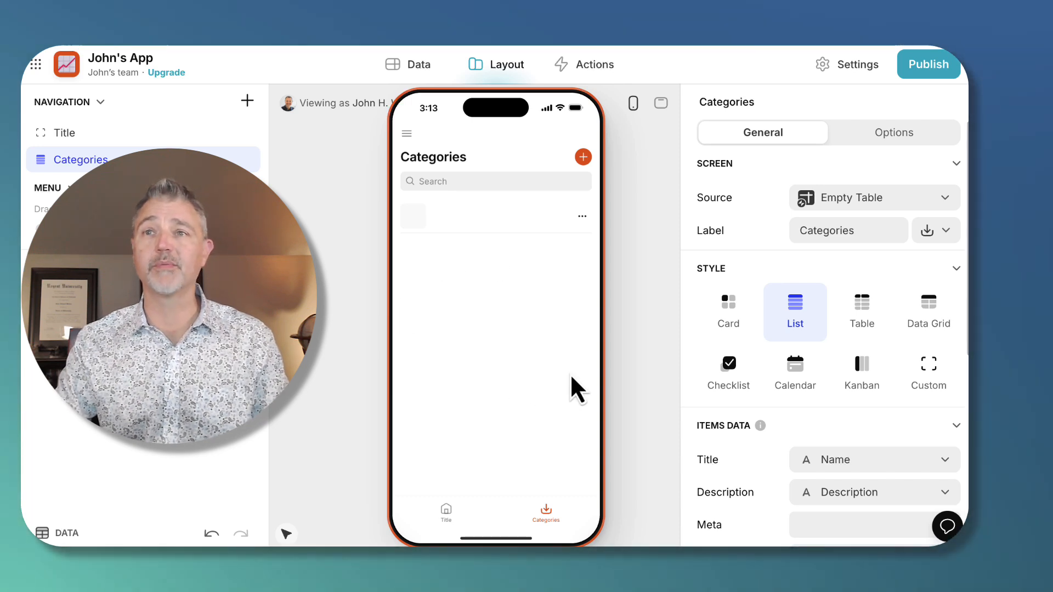
pyautogui.moveTo(570, 191)
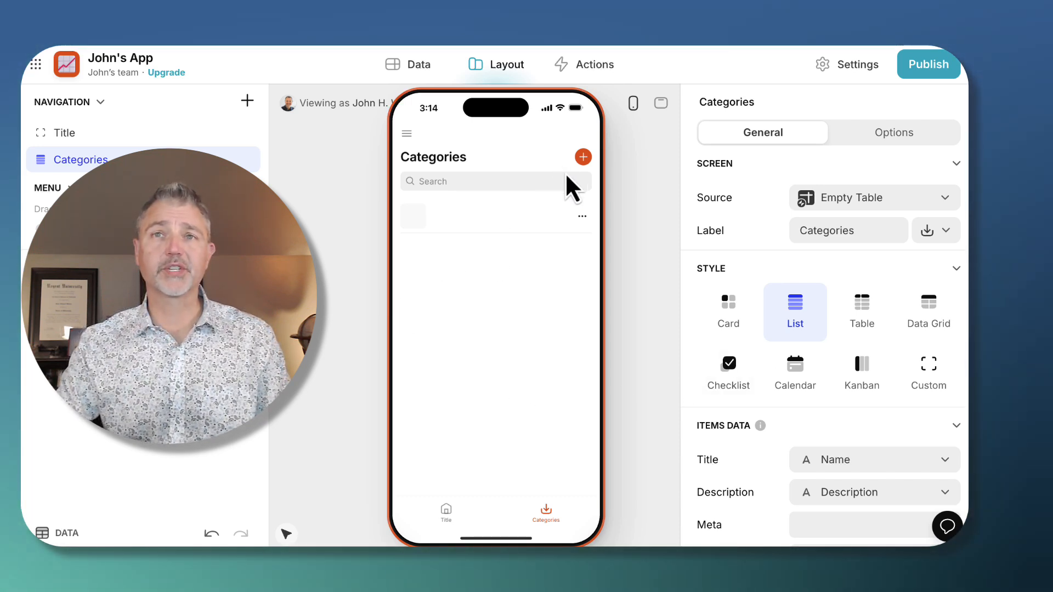
pyautogui.click(583, 157)
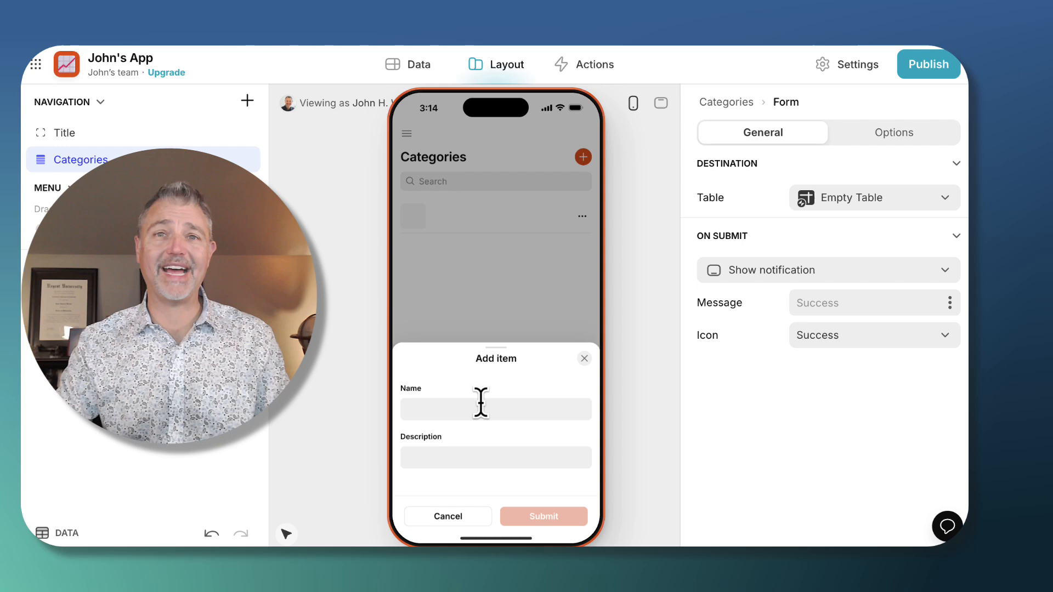
pyautogui.write('MO')
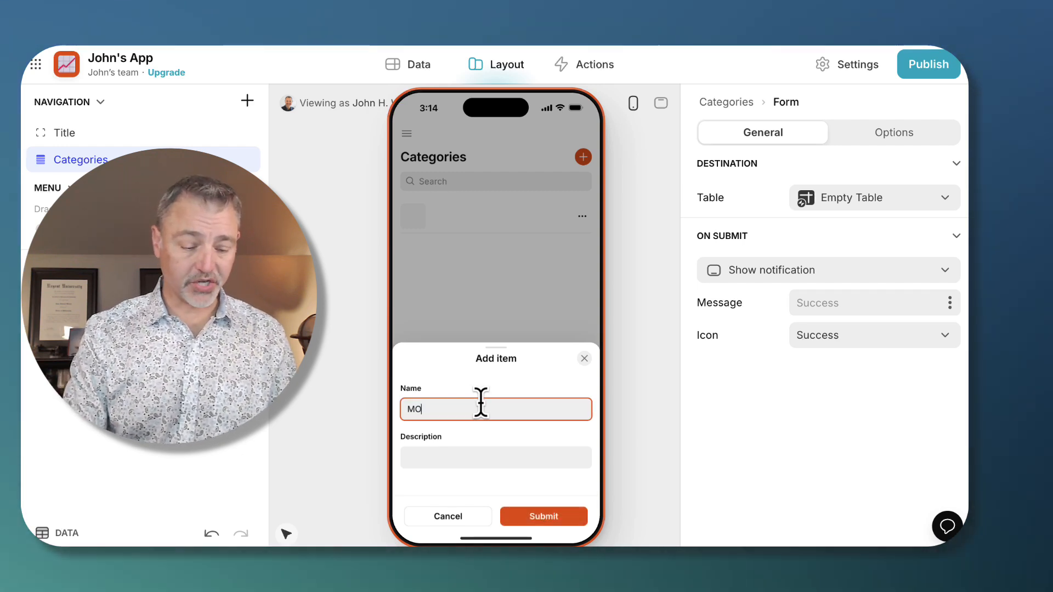
pyautogui.click(543, 517)
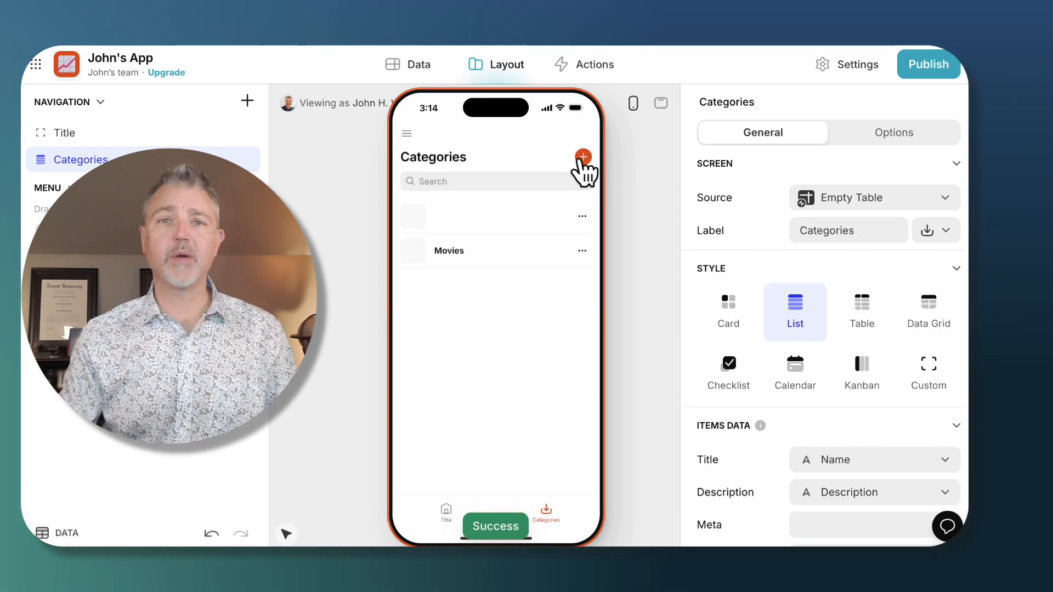
# Reopen the add-category form a few times and cancel, leaving four categories listed
pyautogui.click(582, 157)
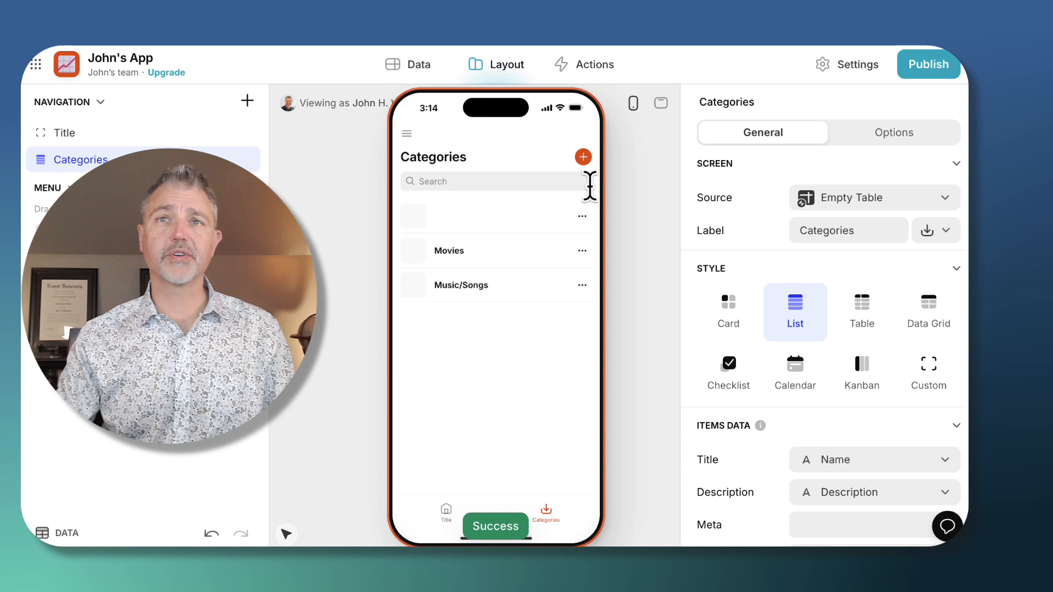
pyautogui.click(582, 157)
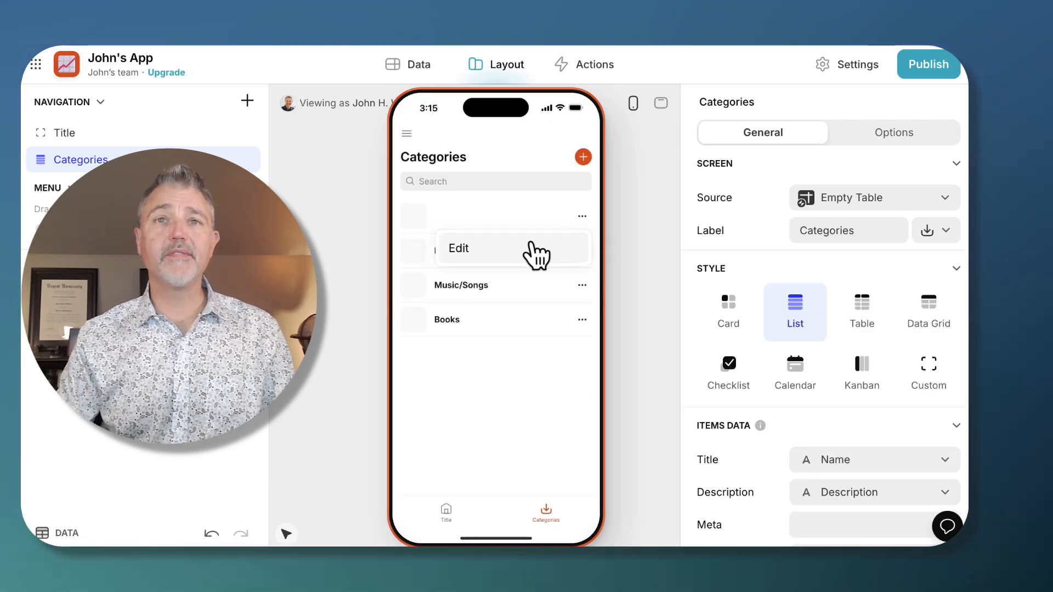
pyautogui.click(458, 248)
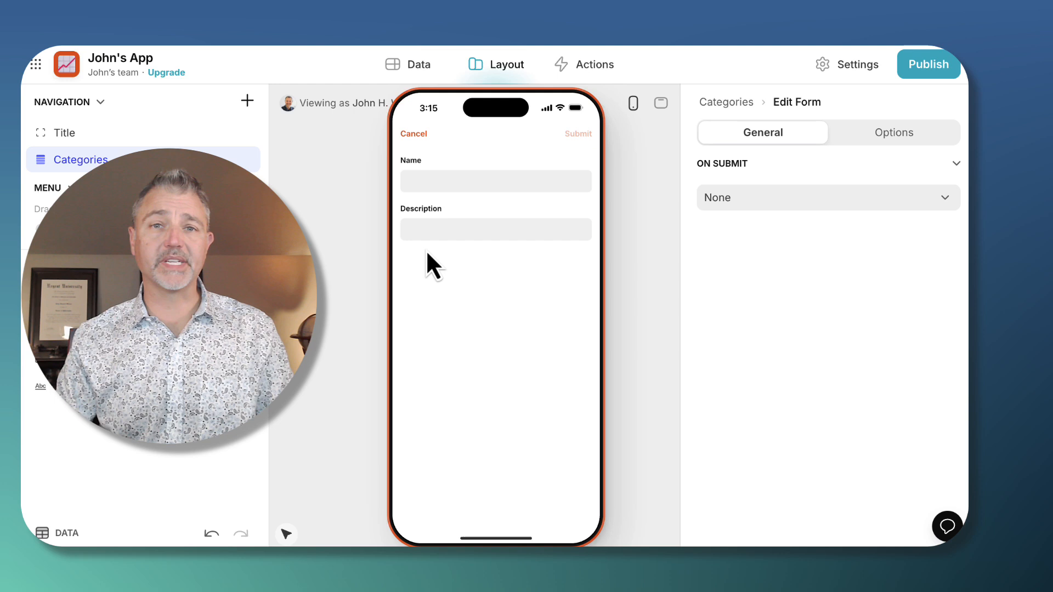
pyautogui.click(413, 134)
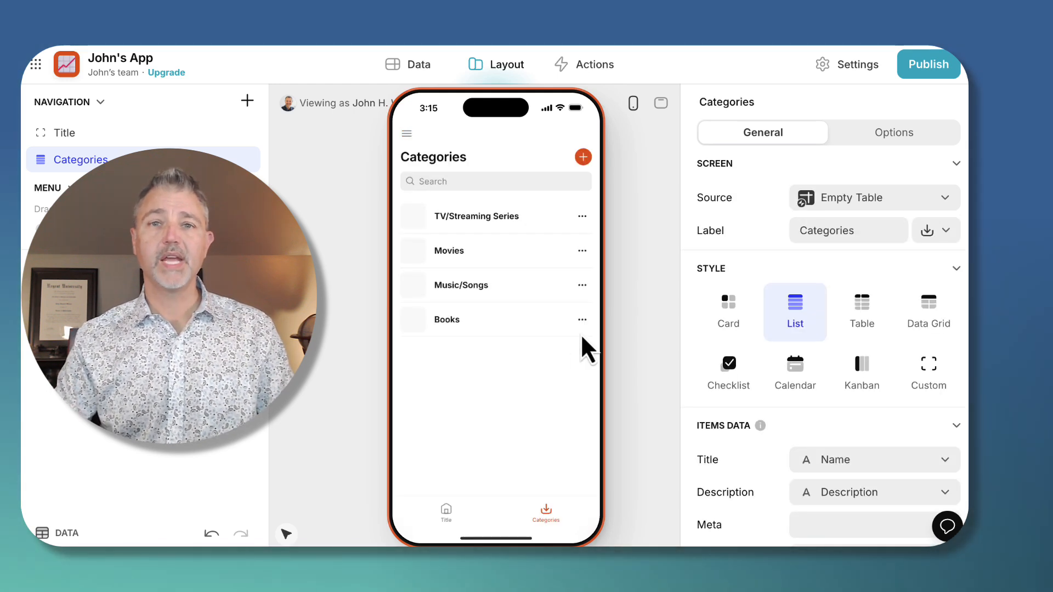
pyautogui.moveTo(536, 227)
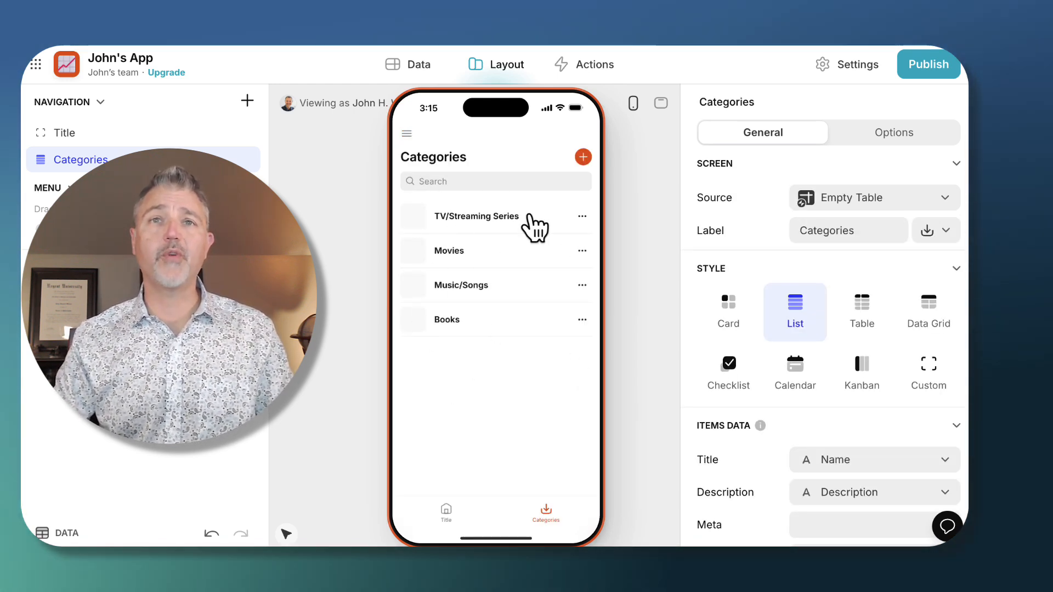
pyautogui.moveTo(487, 285)
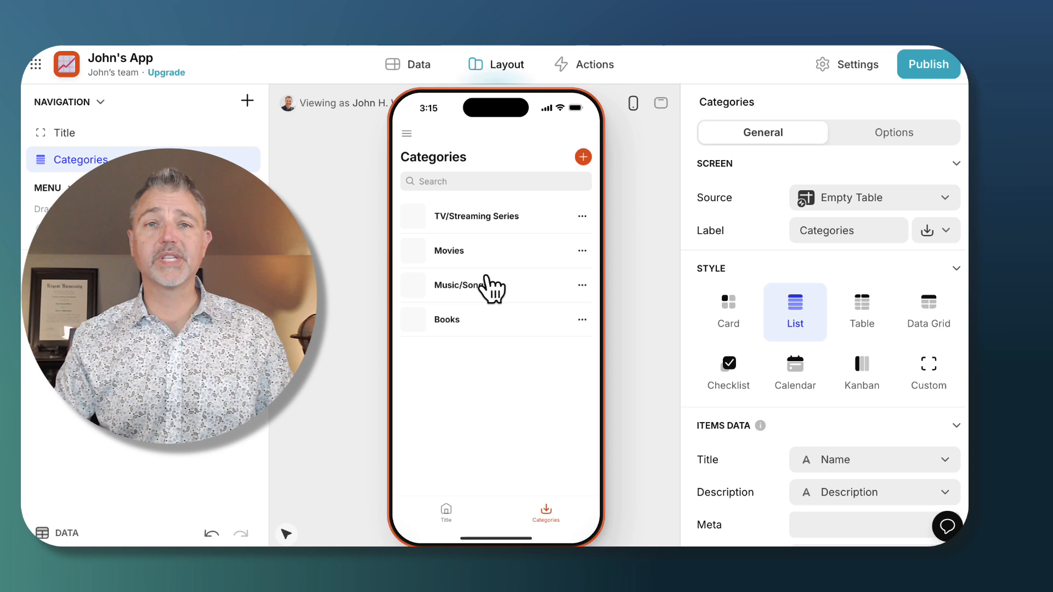
pyautogui.moveTo(483, 366)
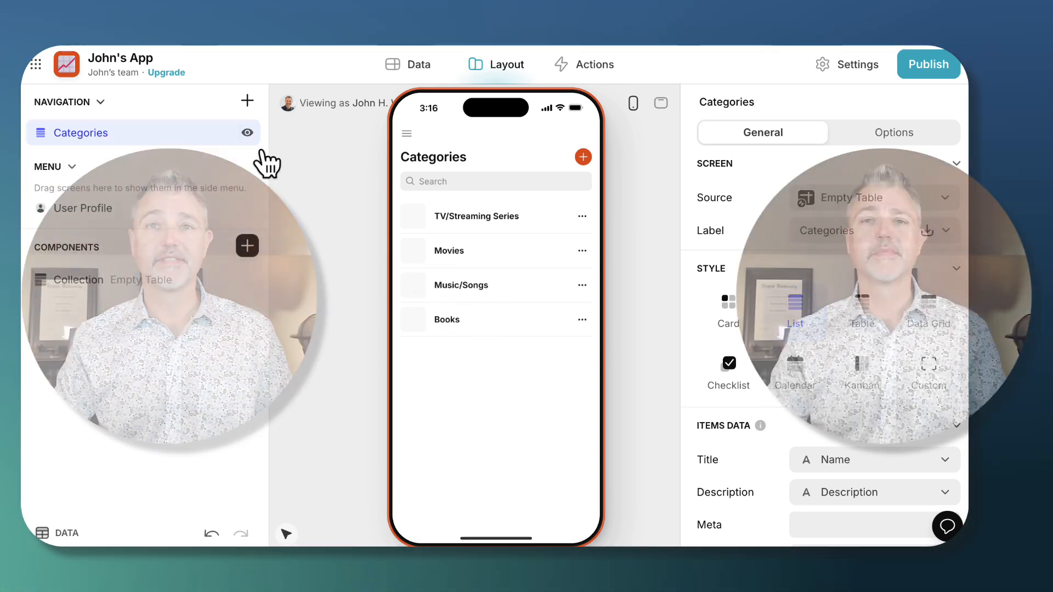
# Review the new-screen options, then exit the editor to the team's Apps dashboard
pyautogui.click(247, 101)
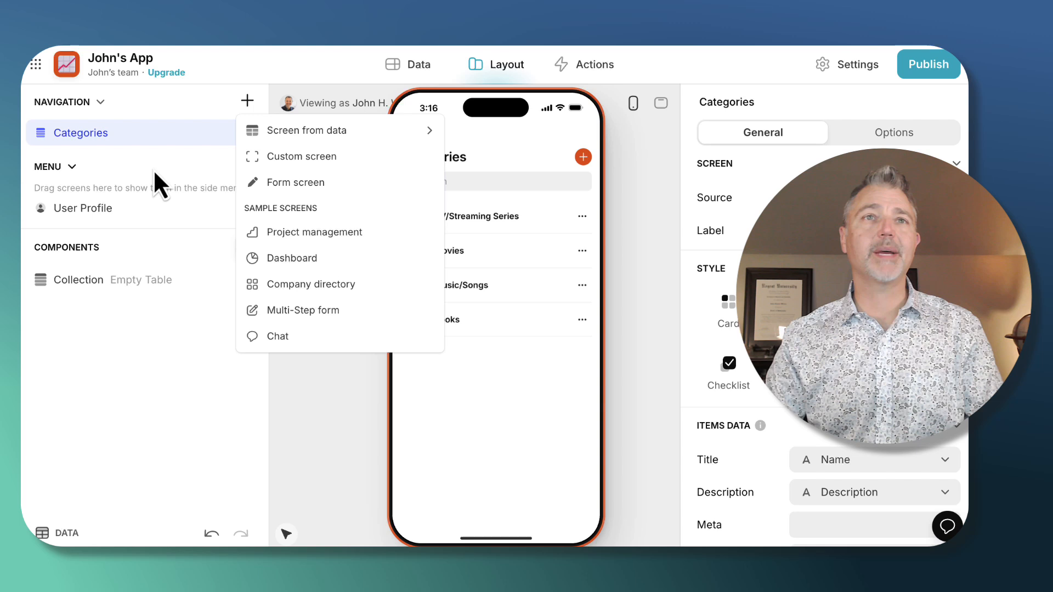
pyautogui.moveTo(177, 180)
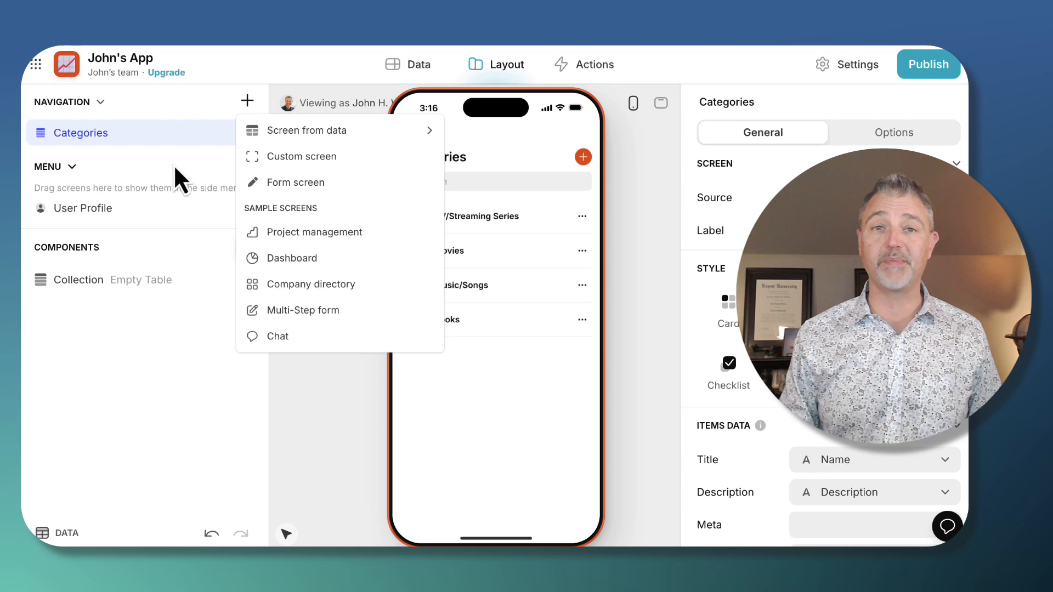
pyautogui.click(420, 63)
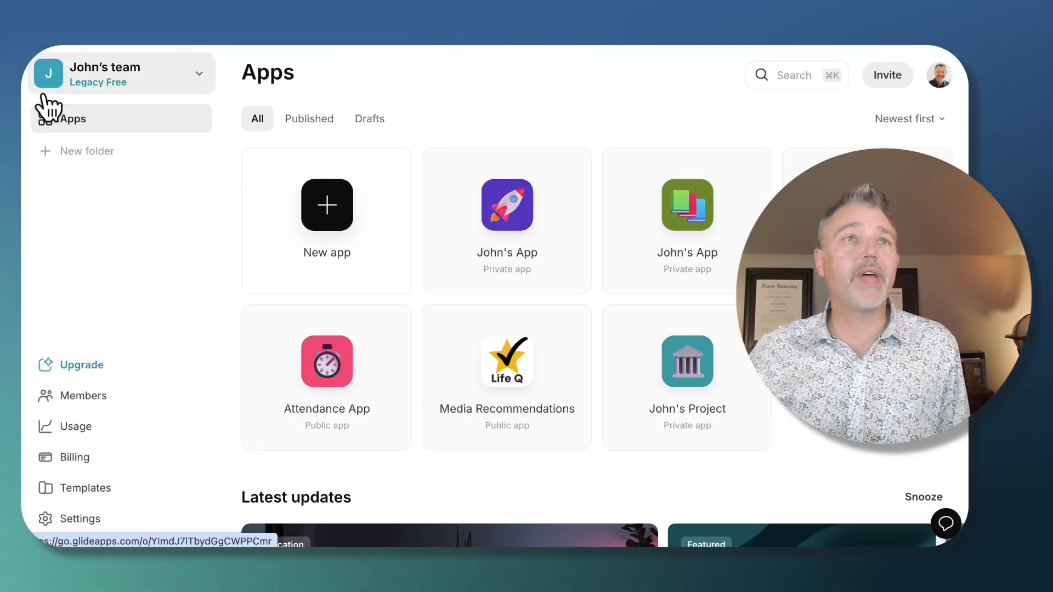
pyautogui.moveTo(531, 366)
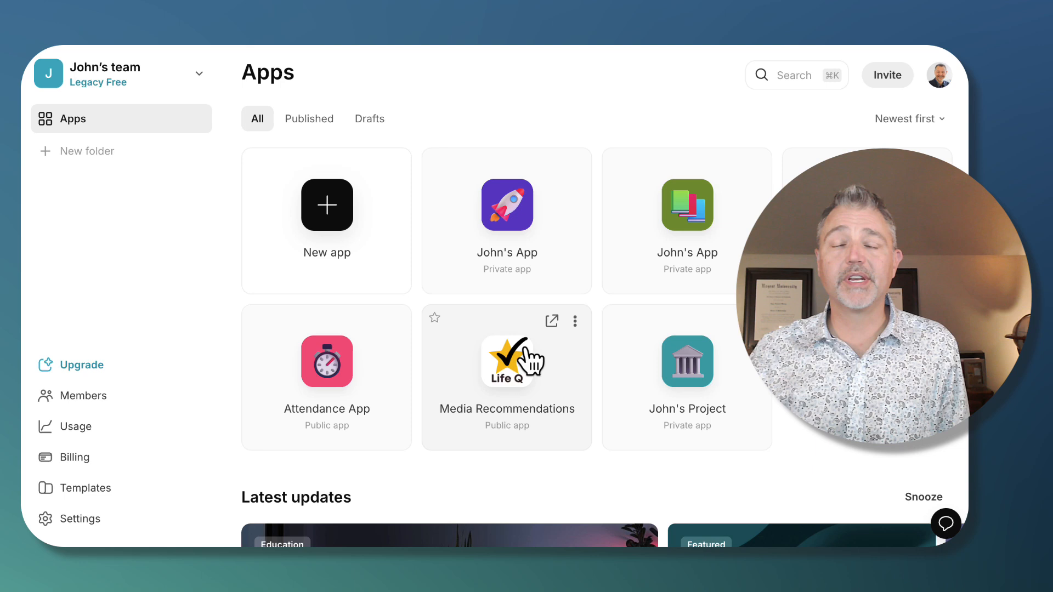
pyautogui.moveTo(529, 400)
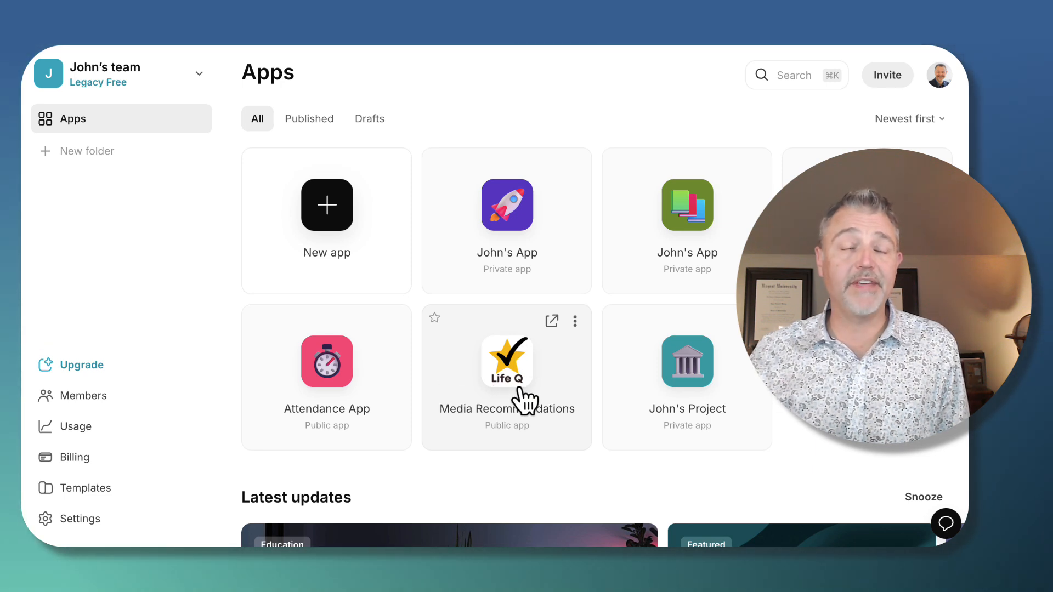
# Open the Media Recommendations app tile in the builder
pyautogui.click(506, 361)
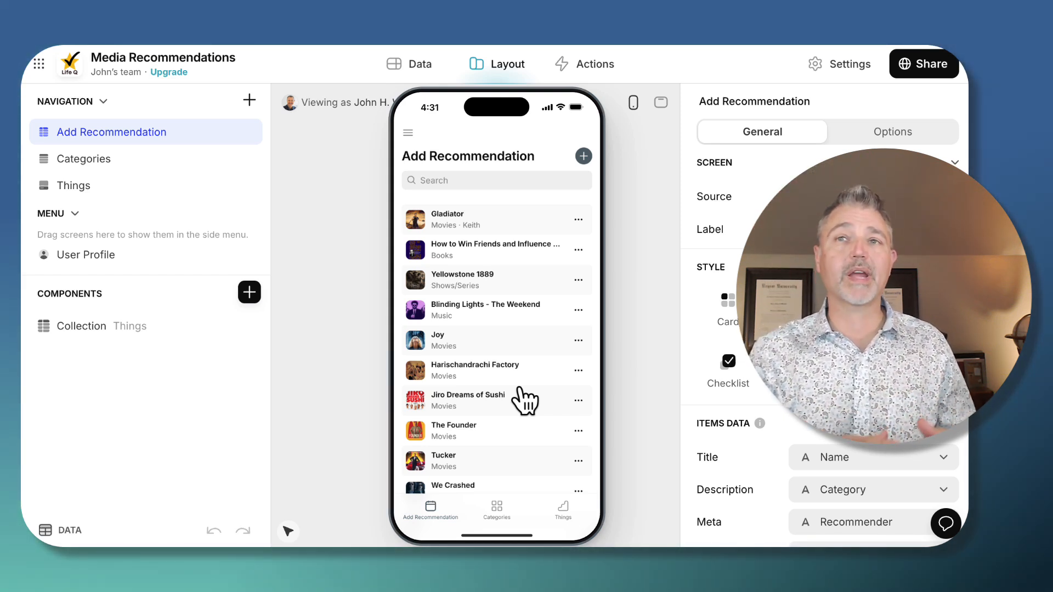
pyautogui.moveTo(603, 178)
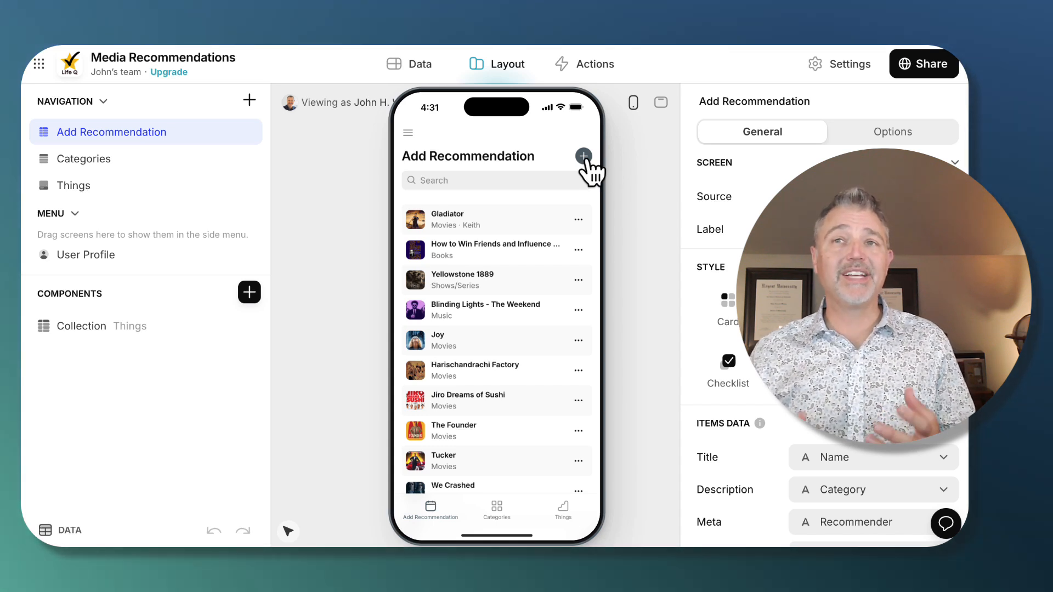
# Switch to the Categories screen and preview the Shows/Series category page
pyautogui.click(583, 156)
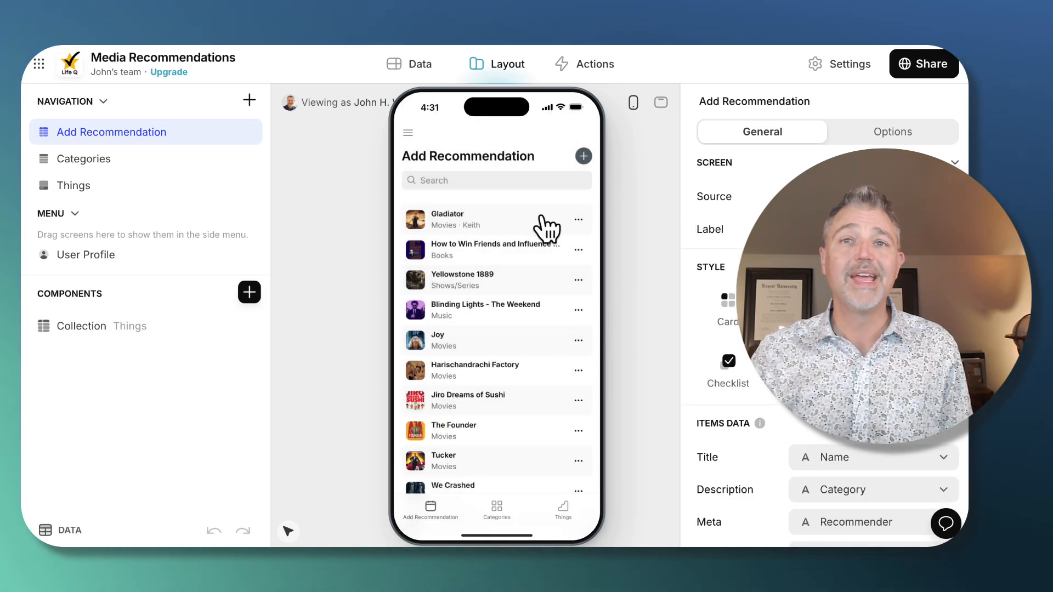
pyautogui.moveTo(488, 468)
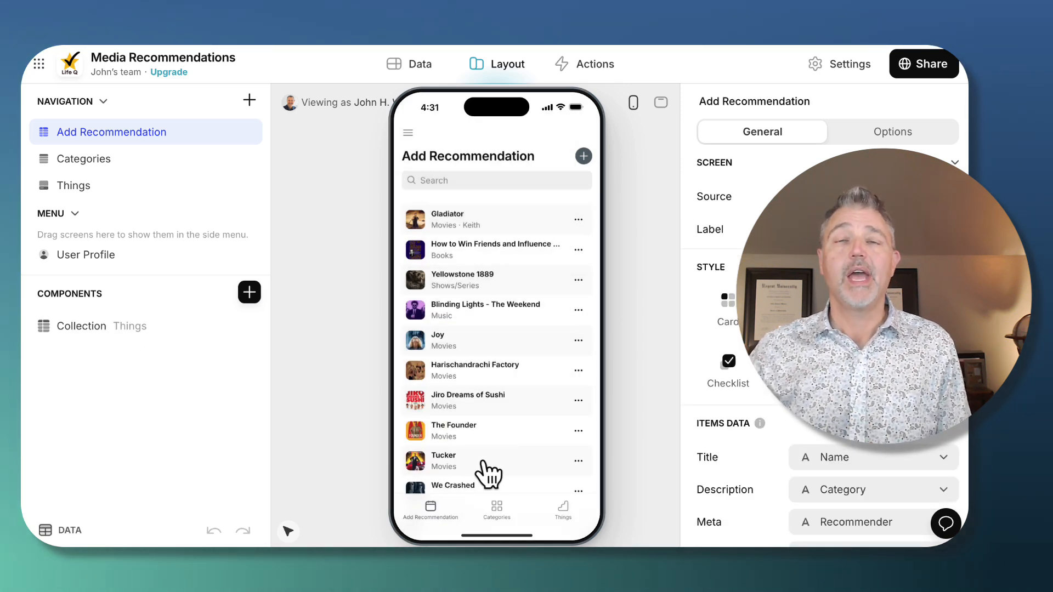
pyautogui.moveTo(479, 351)
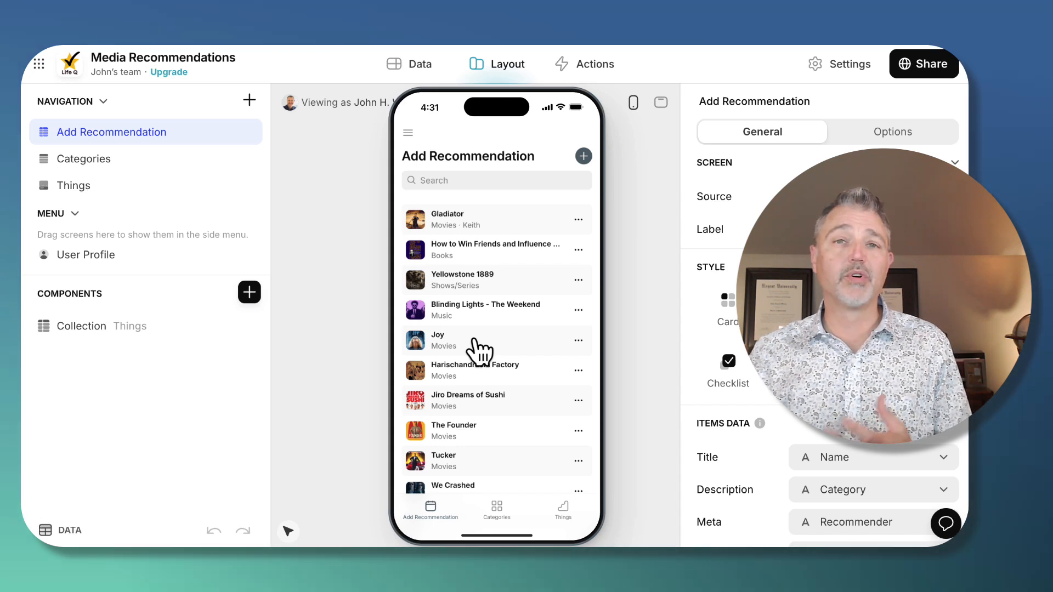
pyautogui.moveTo(118, 310)
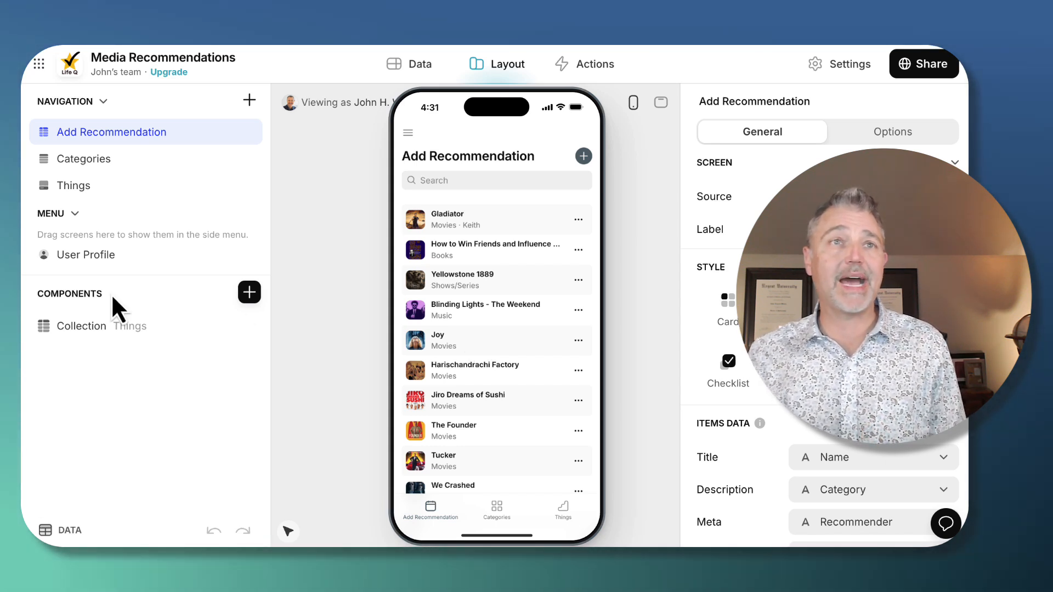
pyautogui.click(111, 158)
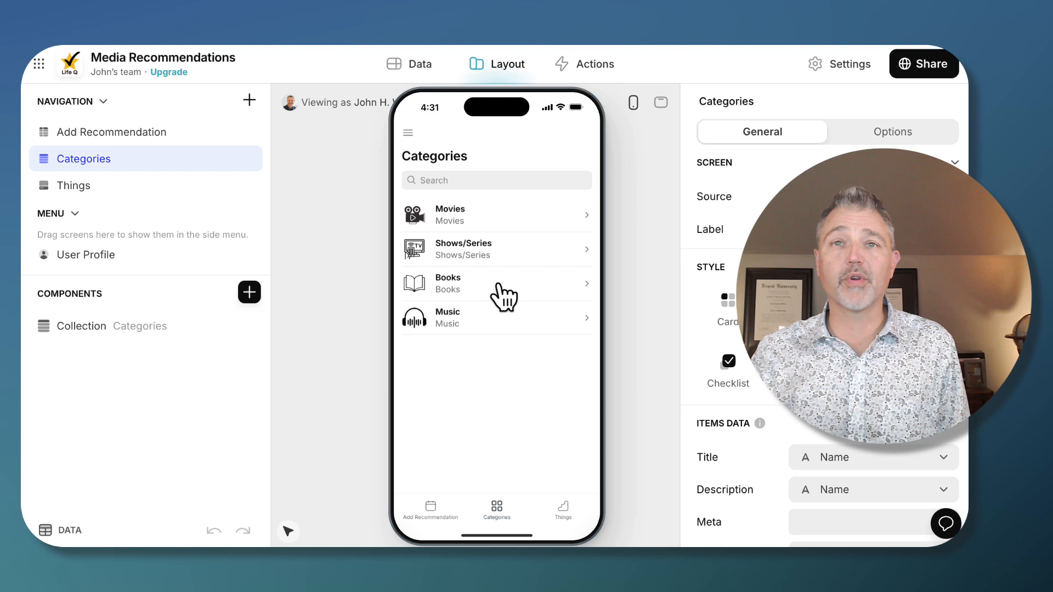
pyautogui.moveTo(482, 262)
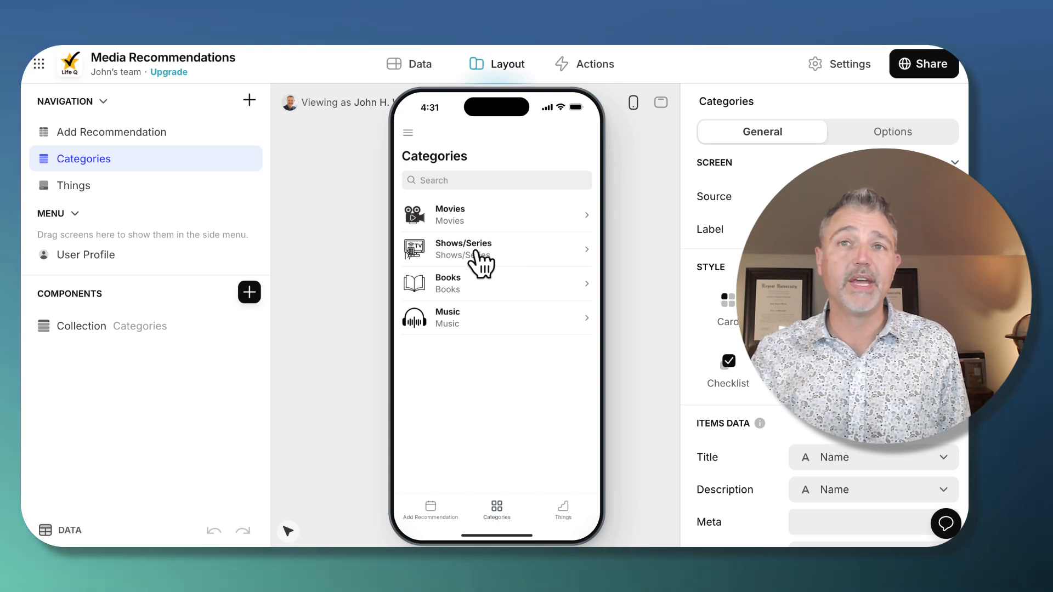
pyautogui.moveTo(522, 275)
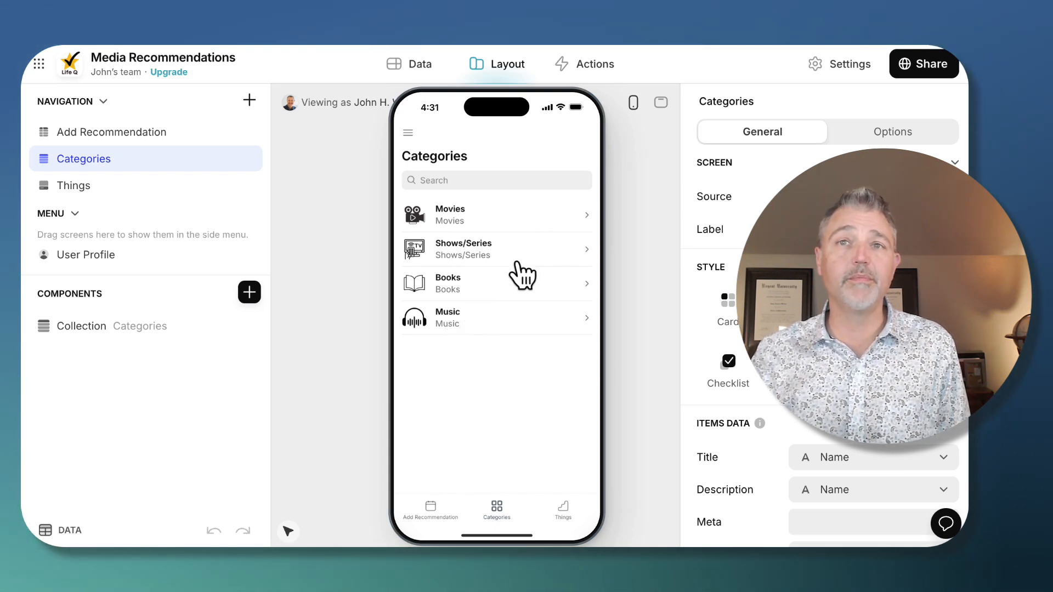
pyautogui.click(496, 249)
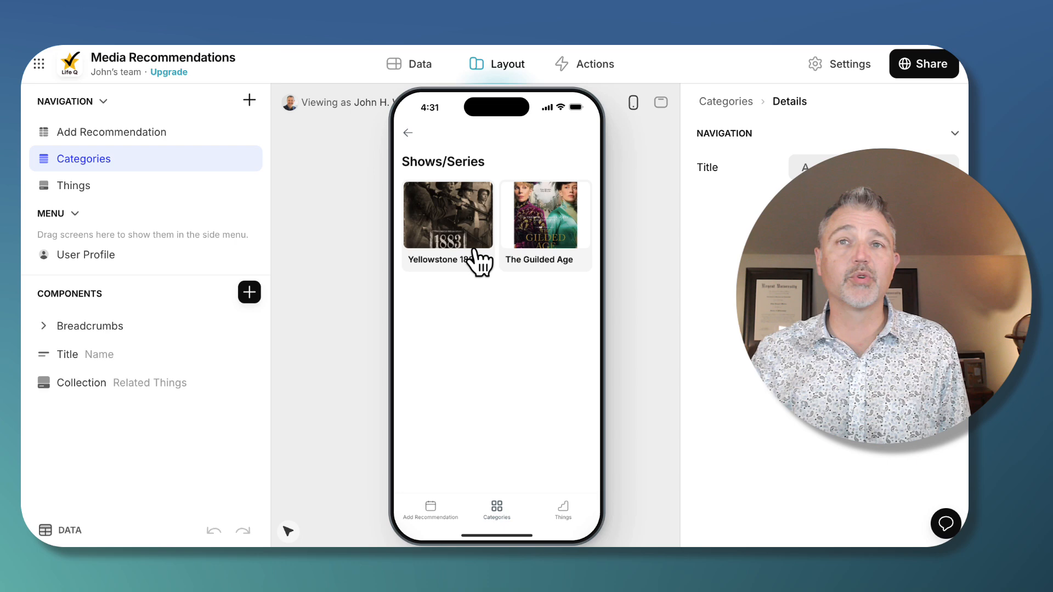
pyautogui.click(409, 133)
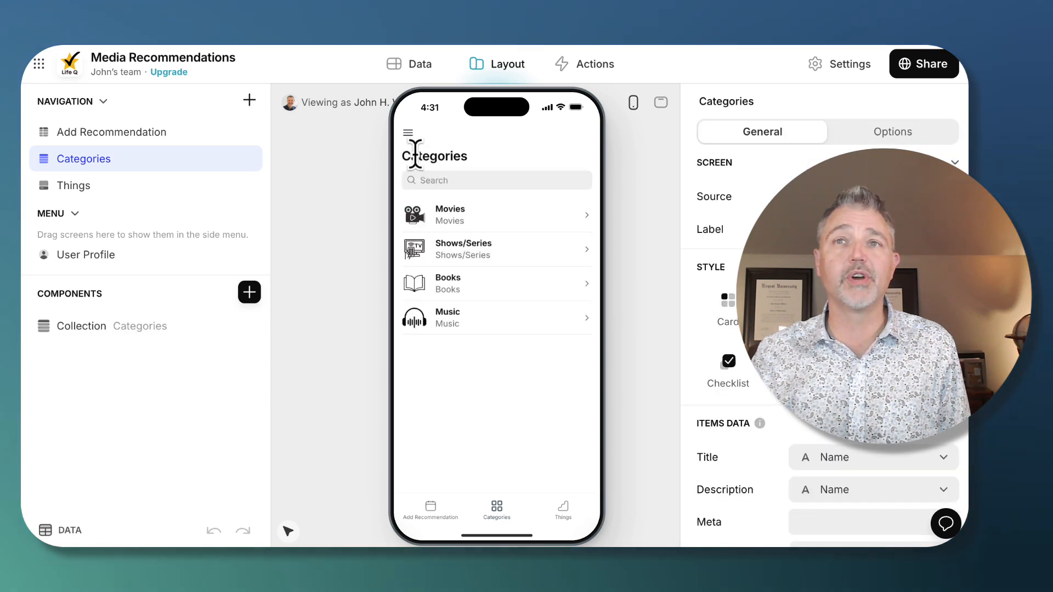
# Preview the Movies and Music category pages, returning to the list each time
pyautogui.click(495, 215)
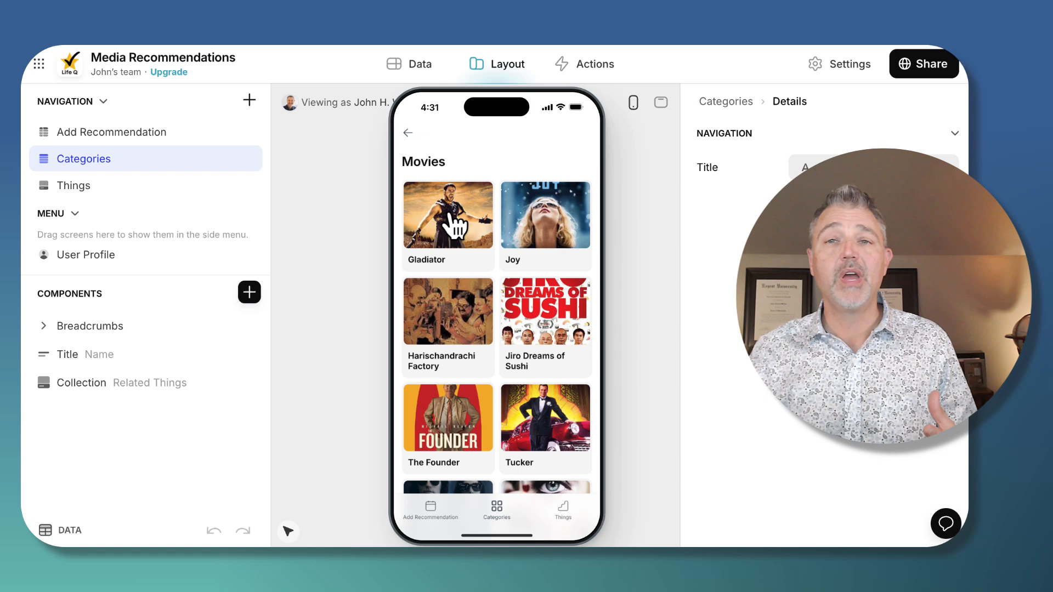
pyautogui.moveTo(457, 161)
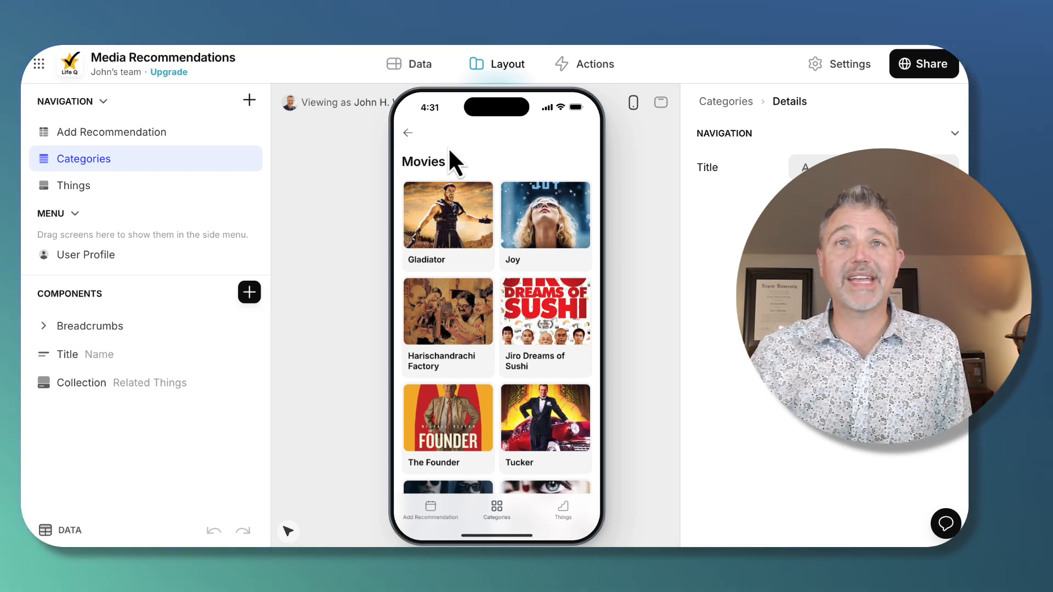
pyautogui.click(408, 133)
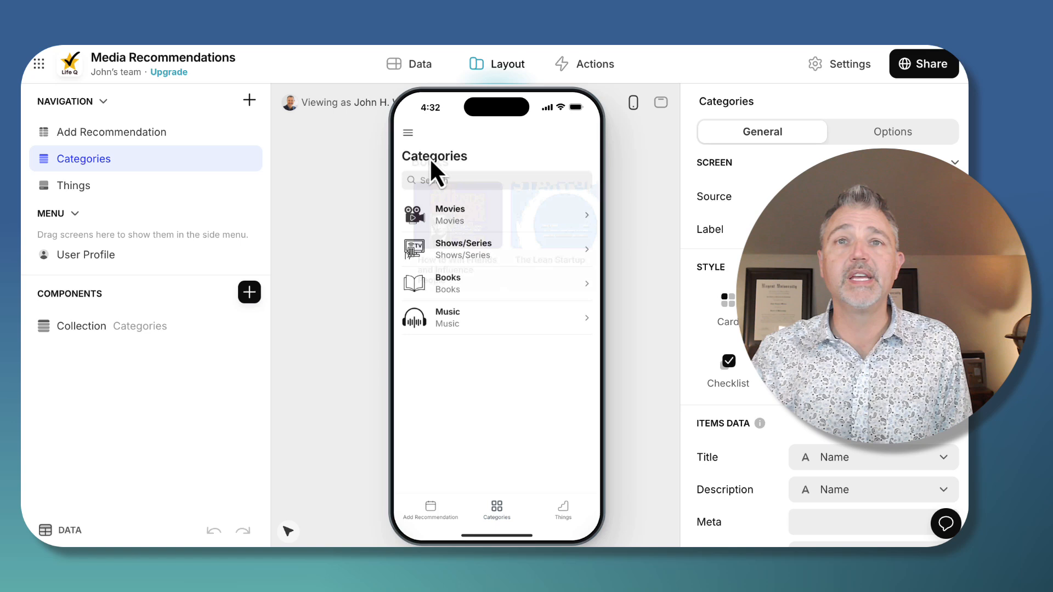
pyautogui.click(496, 318)
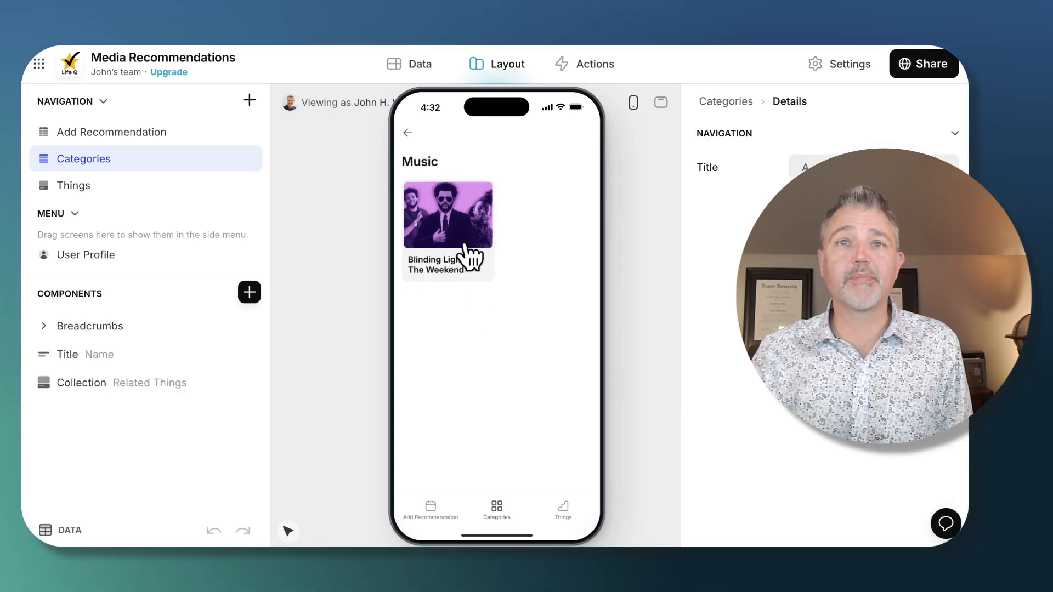
pyautogui.click(408, 133)
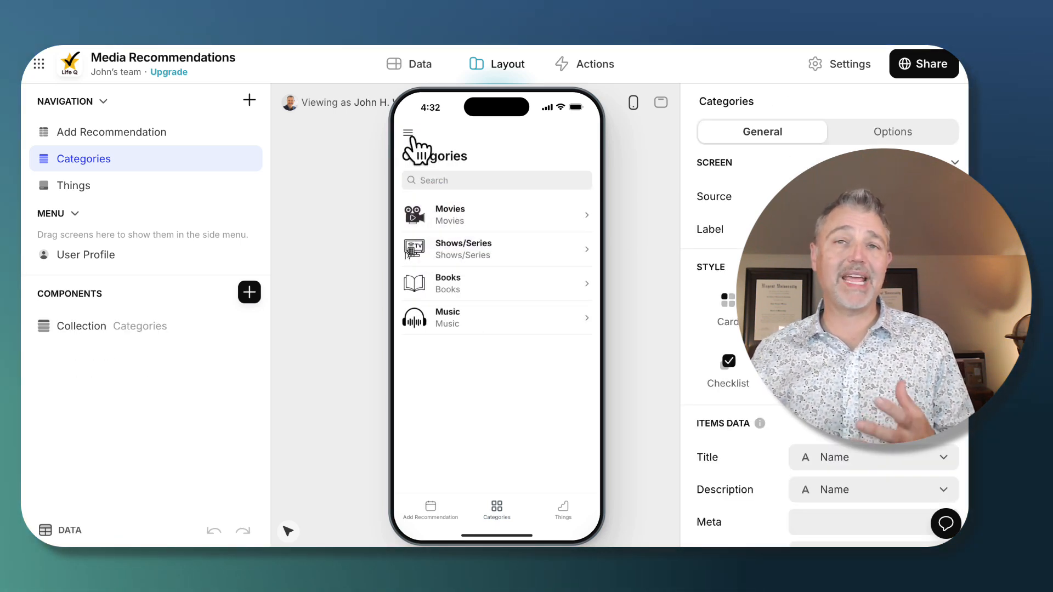
pyautogui.moveTo(85, 190)
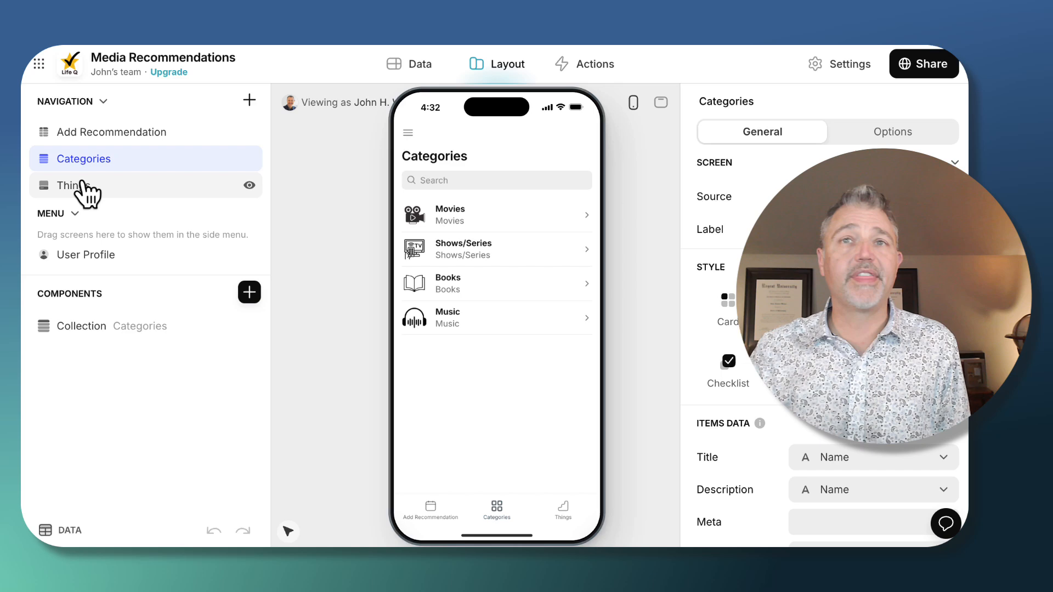
# Check the Things and Add Recommendation screens, then switch to the Data view's Things table
pyautogui.click(77, 186)
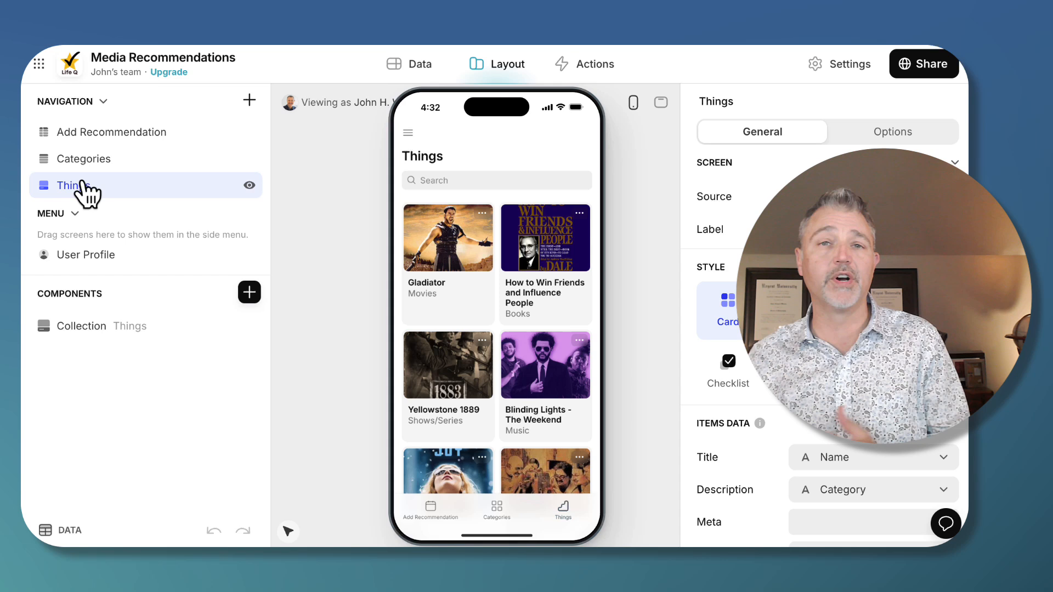
pyautogui.click(112, 131)
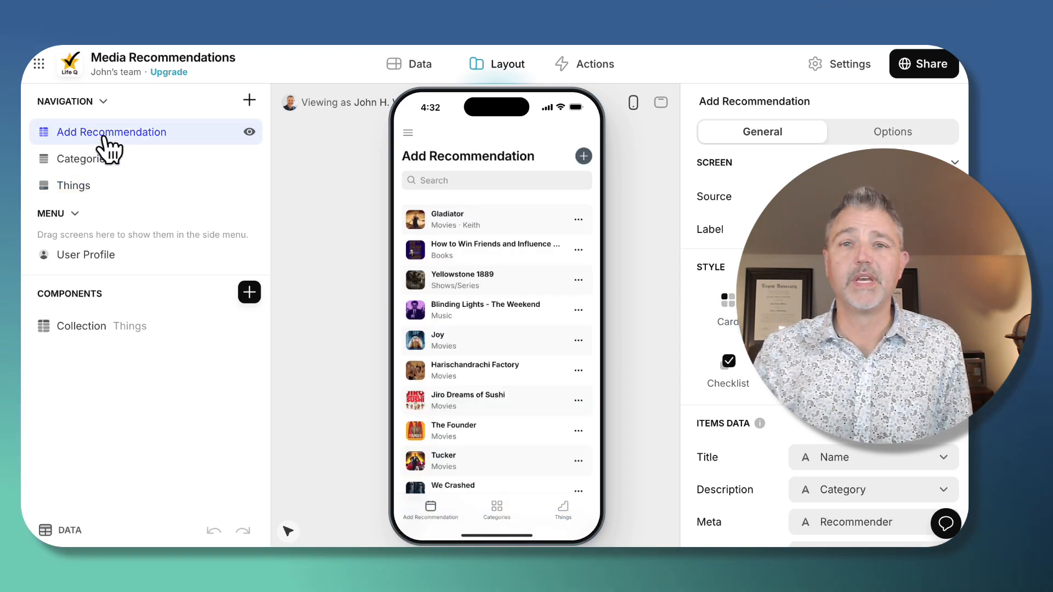
pyautogui.moveTo(457, 531)
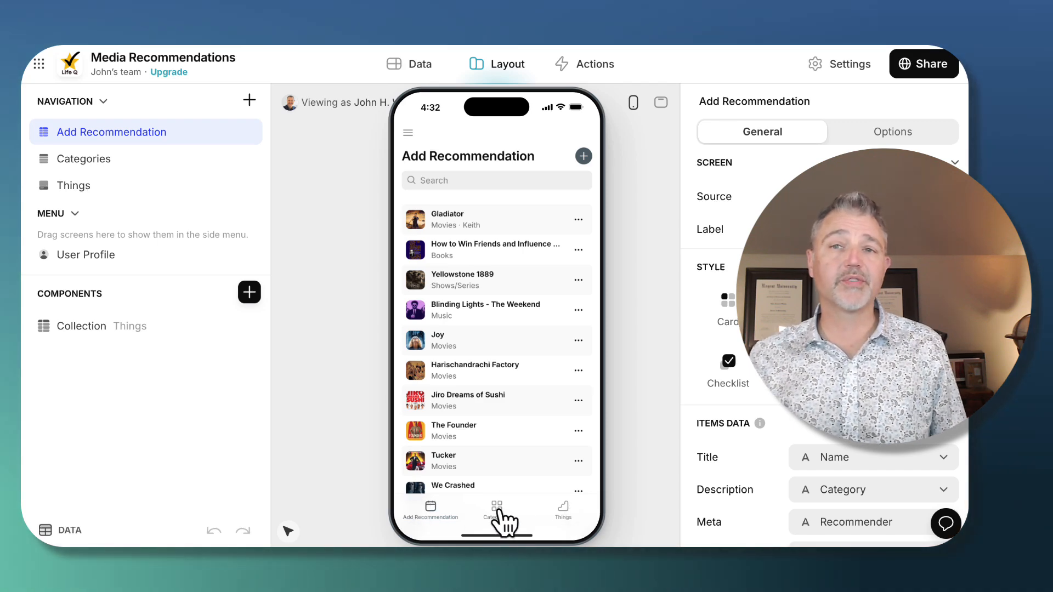
pyautogui.click(496, 512)
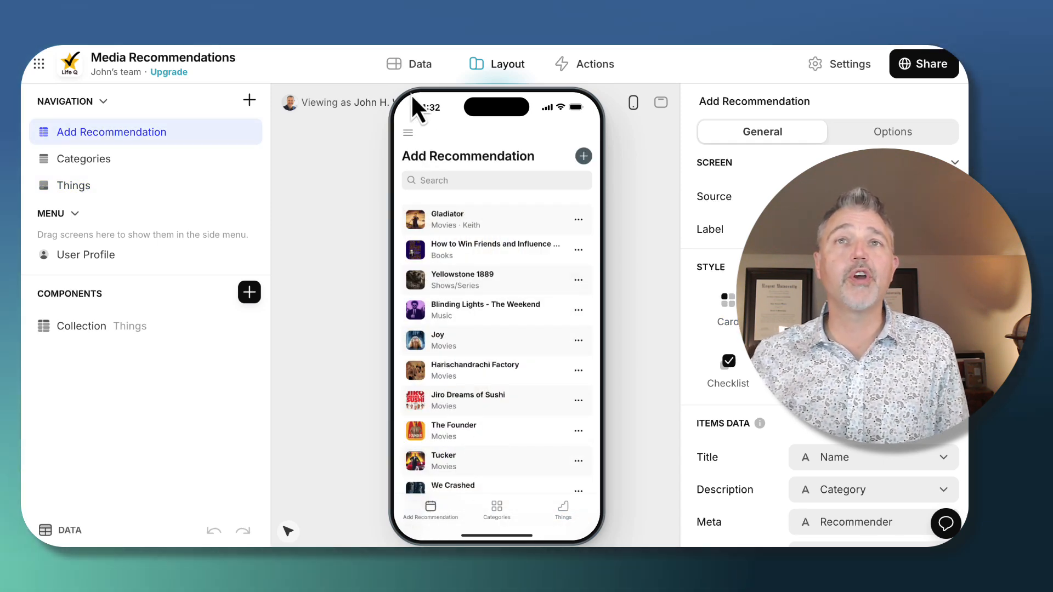
pyautogui.click(411, 64)
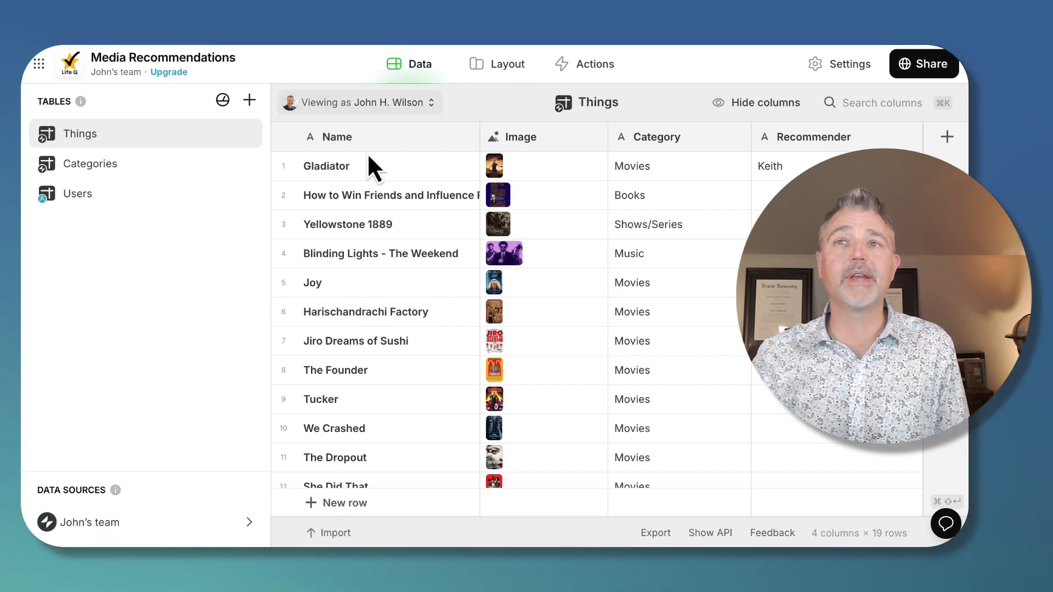
# Scroll through the Things records, then show the Categories table with related things
pyautogui.scroll(-3)
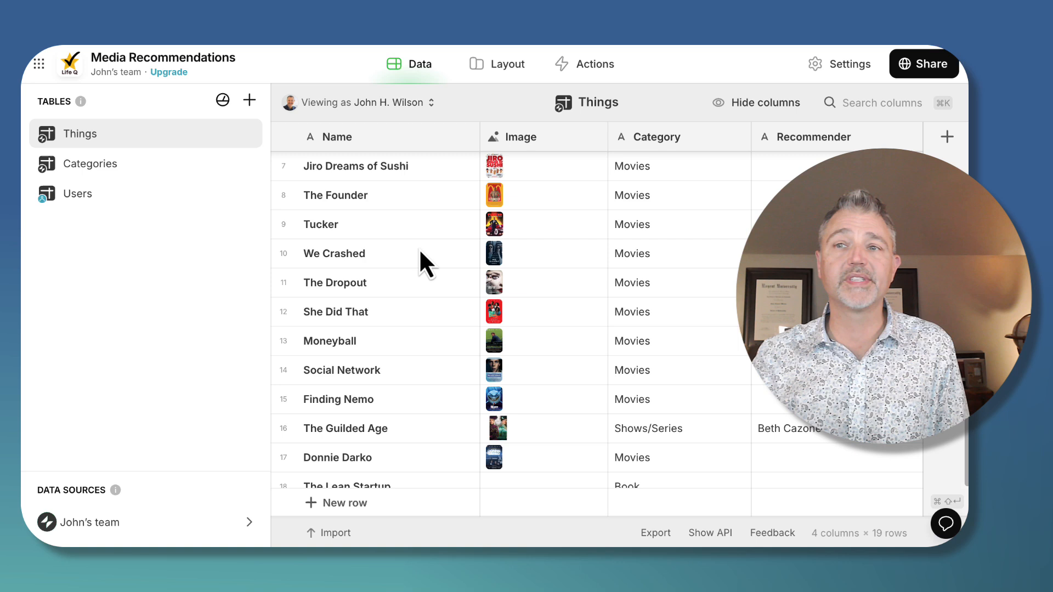
pyautogui.scroll(3)
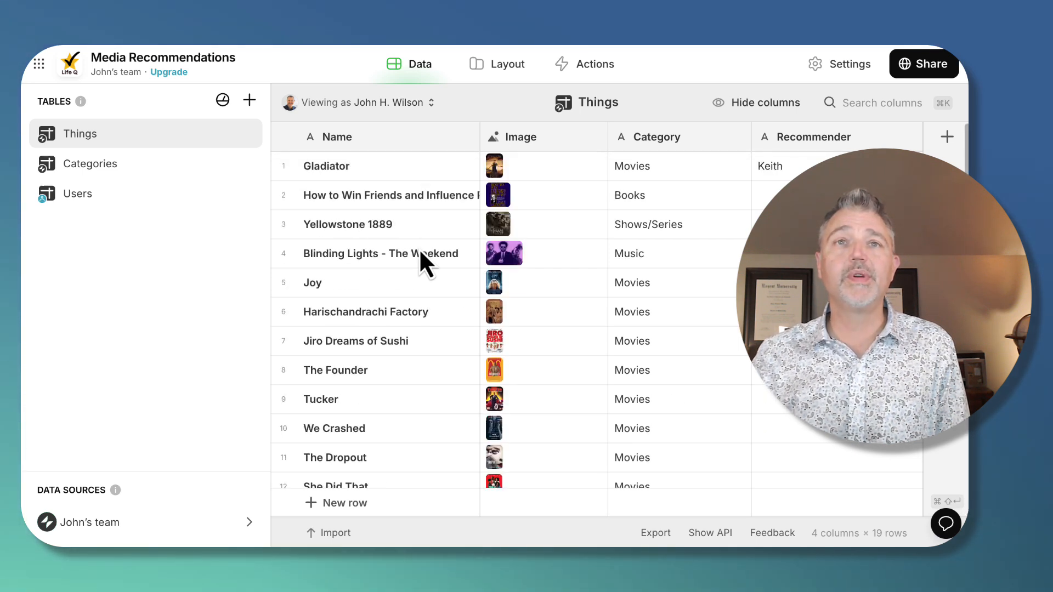
pyautogui.moveTo(654, 185)
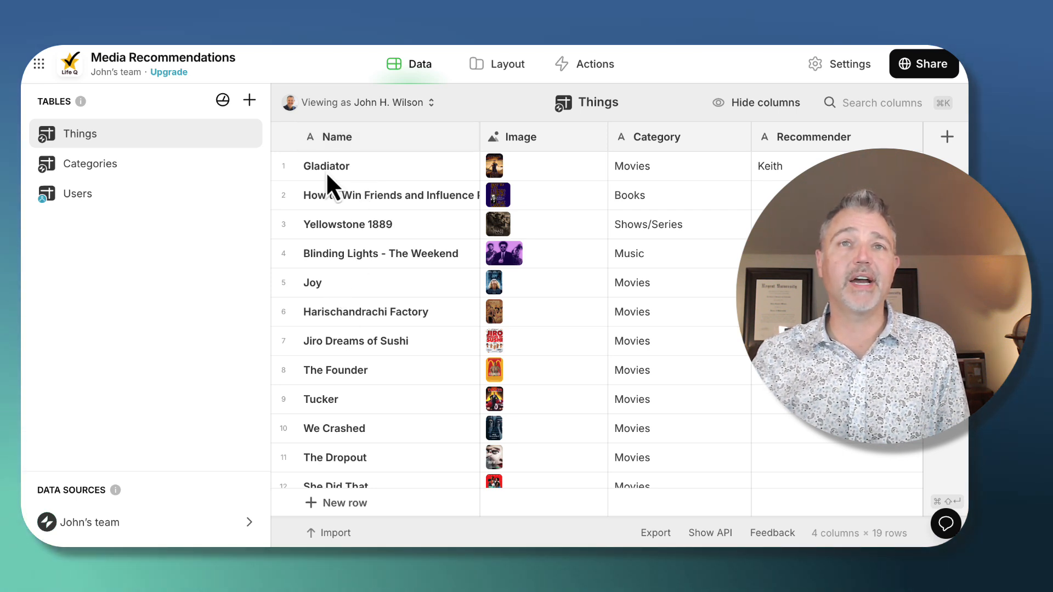
pyautogui.moveTo(348, 311)
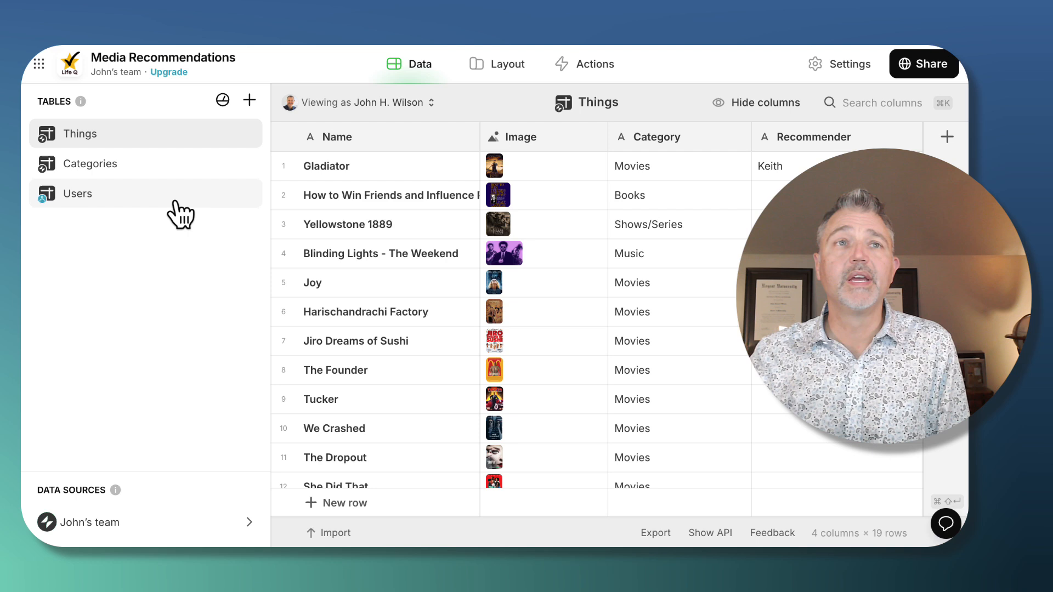
pyautogui.click(90, 163)
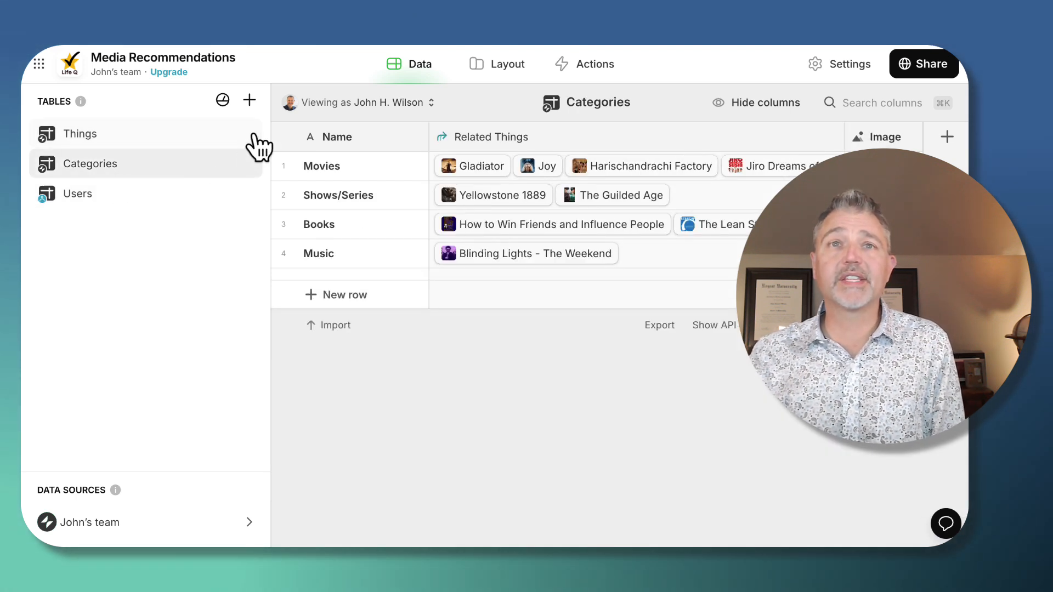
pyautogui.moveTo(340, 180)
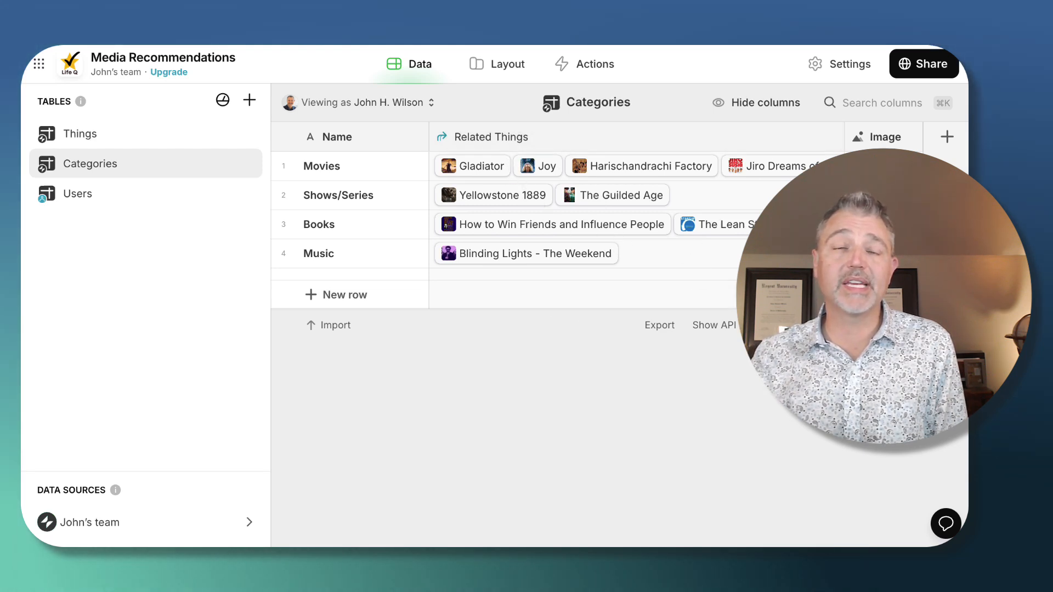
pyautogui.moveTo(476, 184)
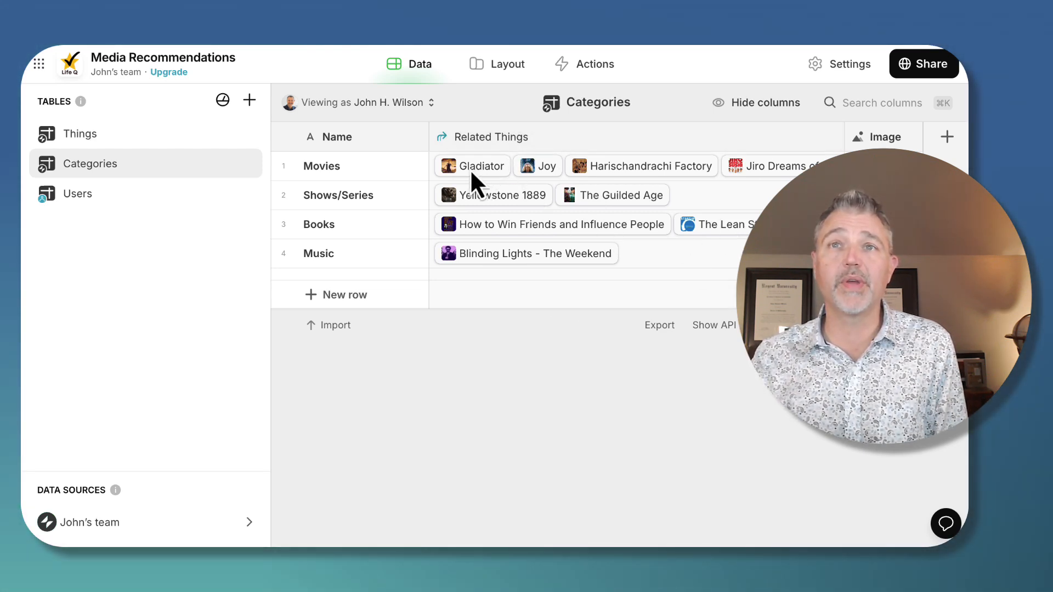
pyautogui.moveTo(564, 212)
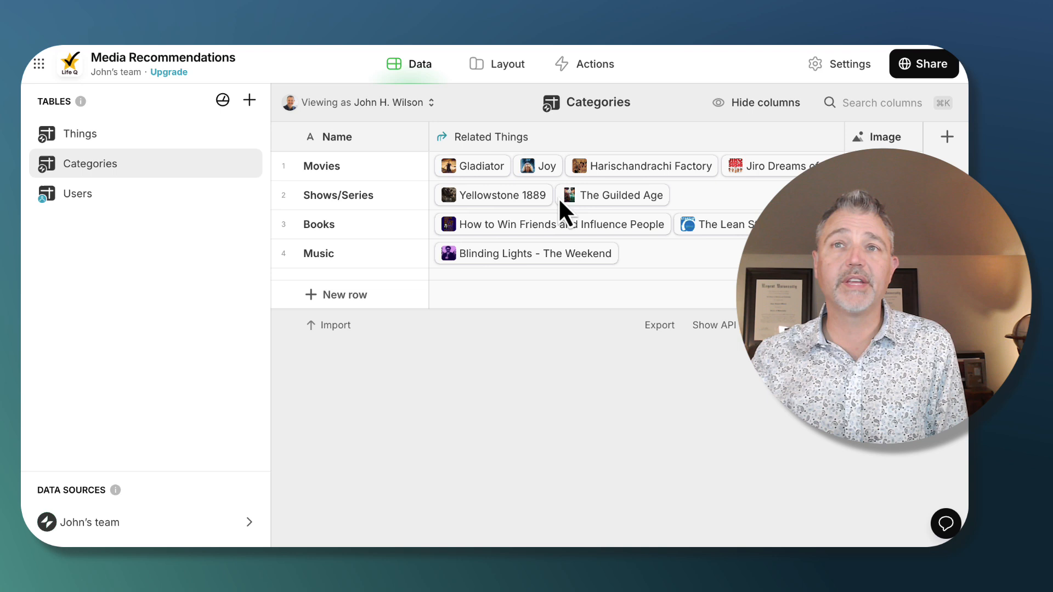
pyautogui.moveTo(615, 285)
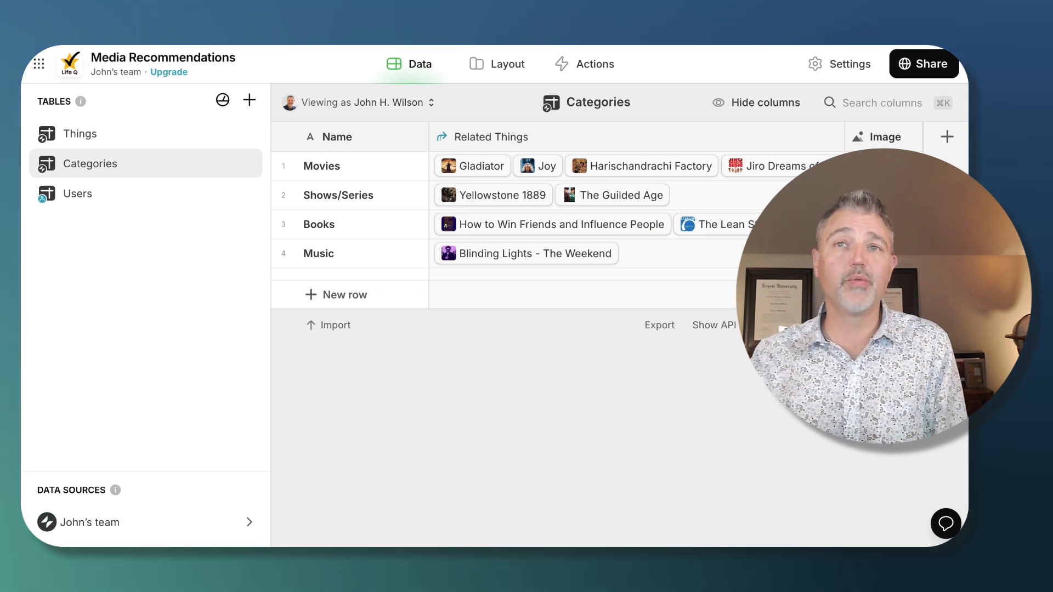
# Return to Layout and preview Categories, opening a category's related things
pyautogui.click(508, 63)
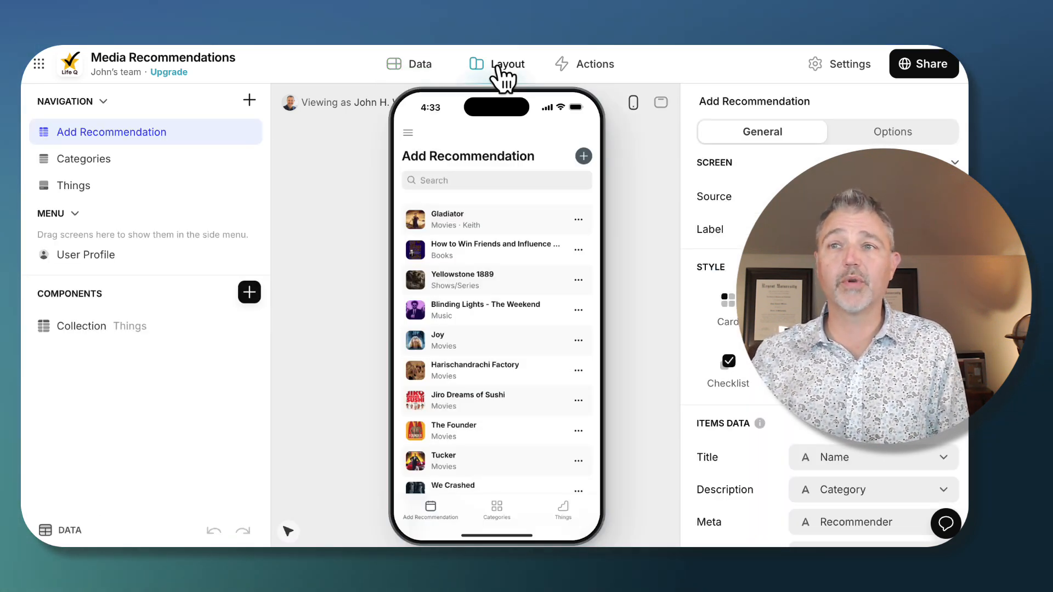
pyautogui.moveTo(88, 168)
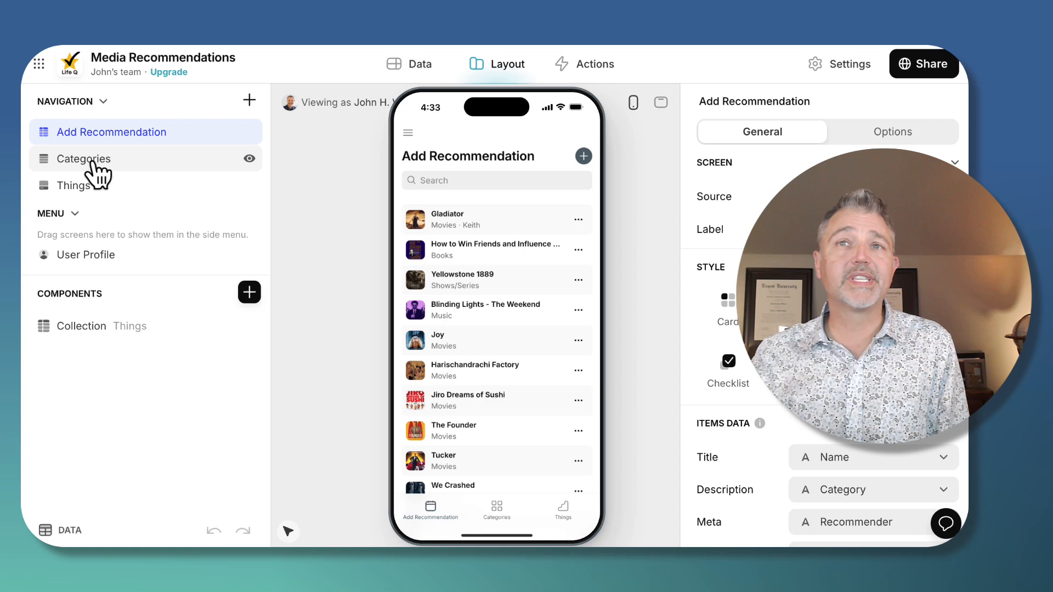
pyautogui.click(83, 158)
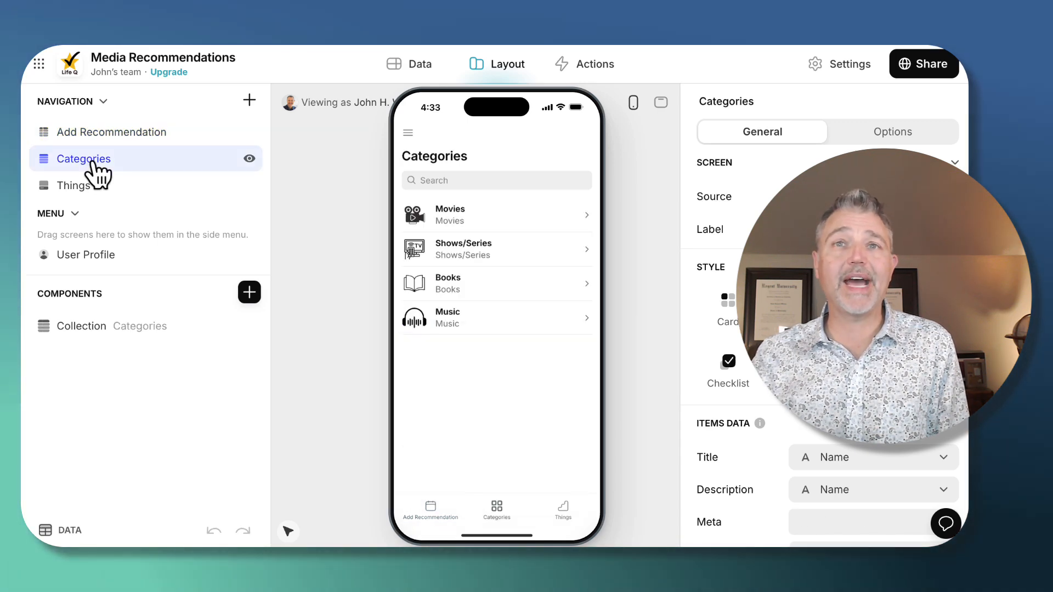
pyautogui.moveTo(454, 257)
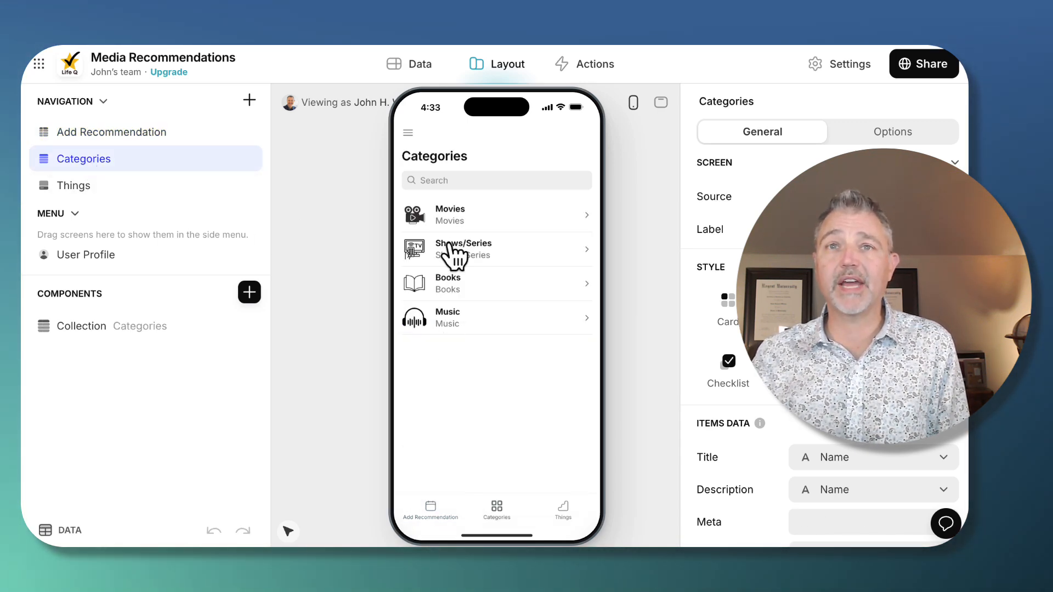
pyautogui.click(496, 215)
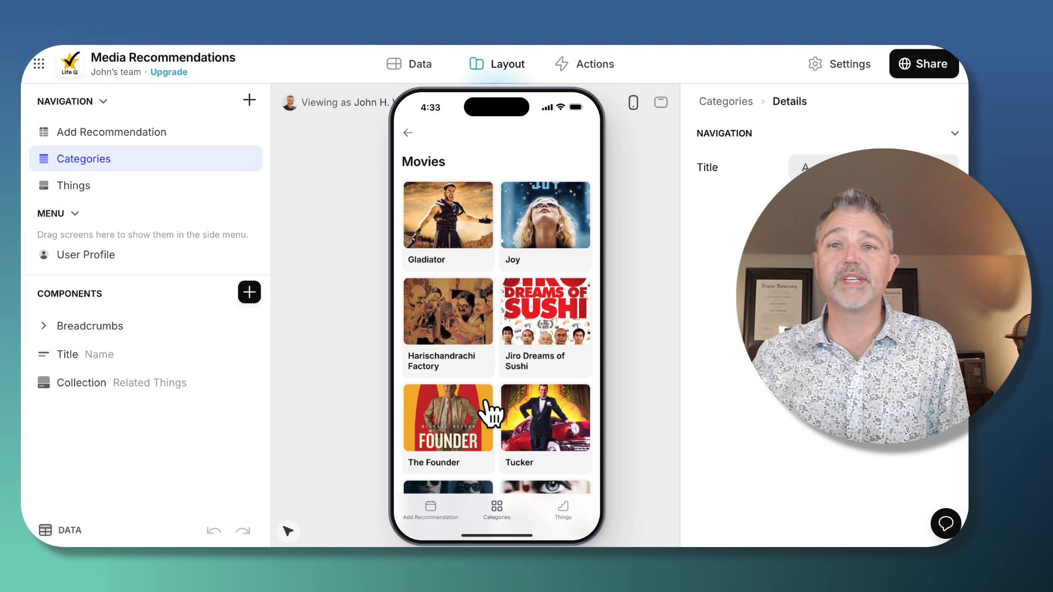
pyautogui.moveTo(578, 520)
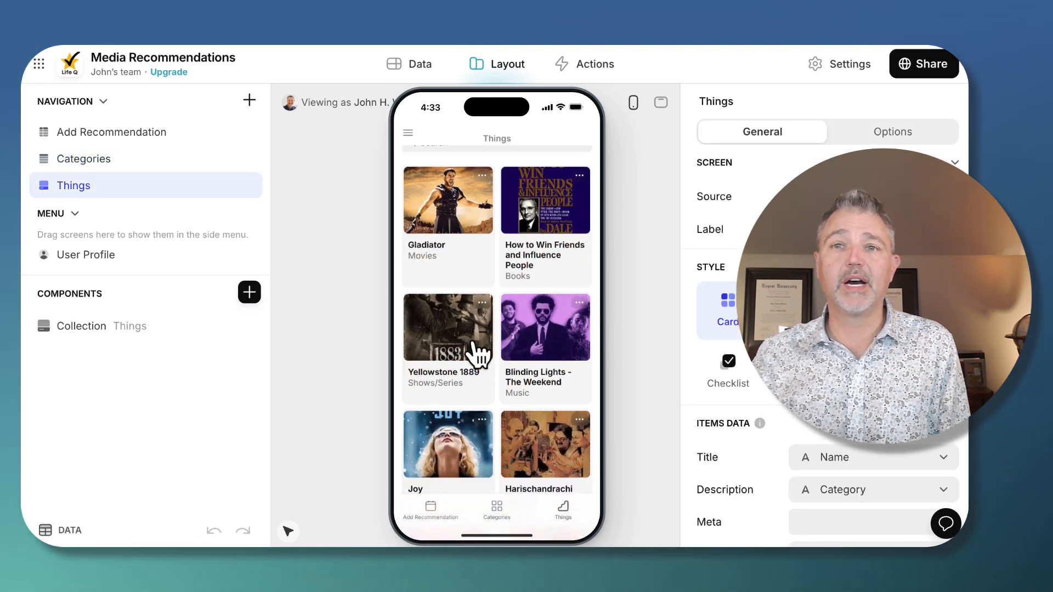
# Scroll the Things detail, then land on the Add Recommendation screen's settings
pyautogui.scroll(-3)
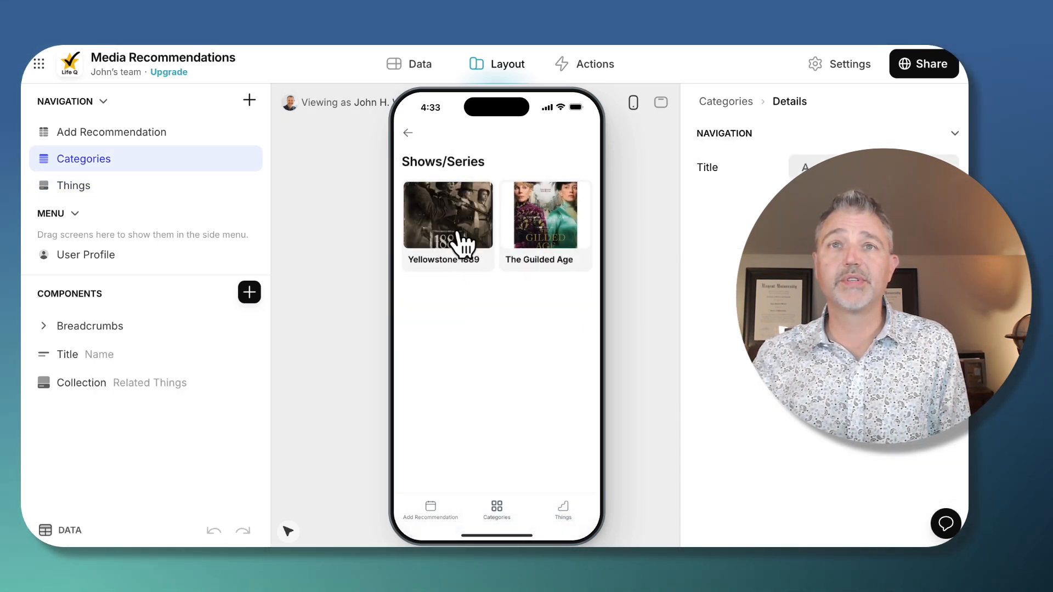
pyautogui.click(112, 131)
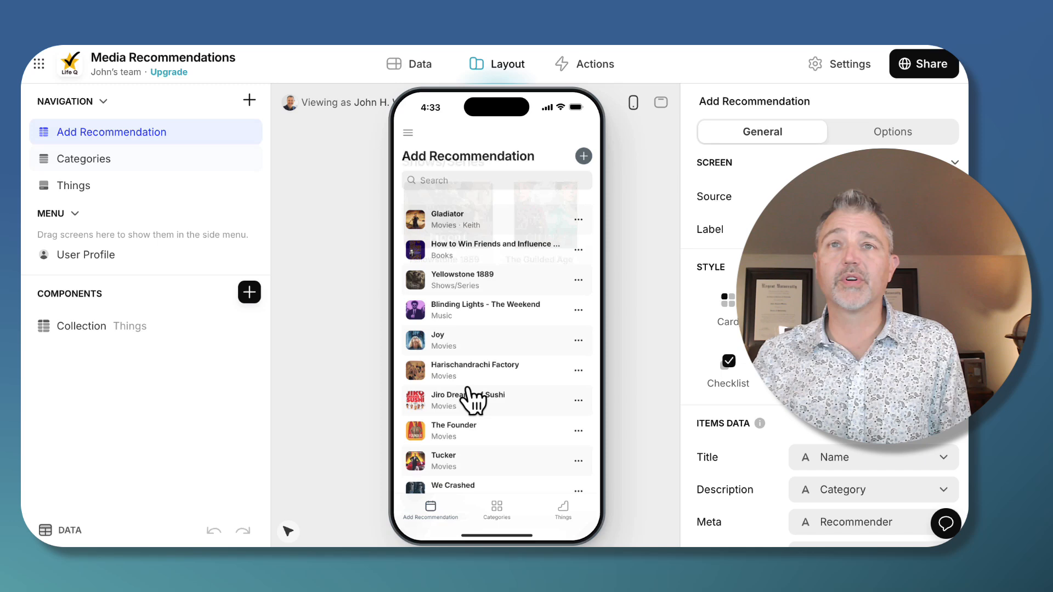
pyautogui.scroll(-3)
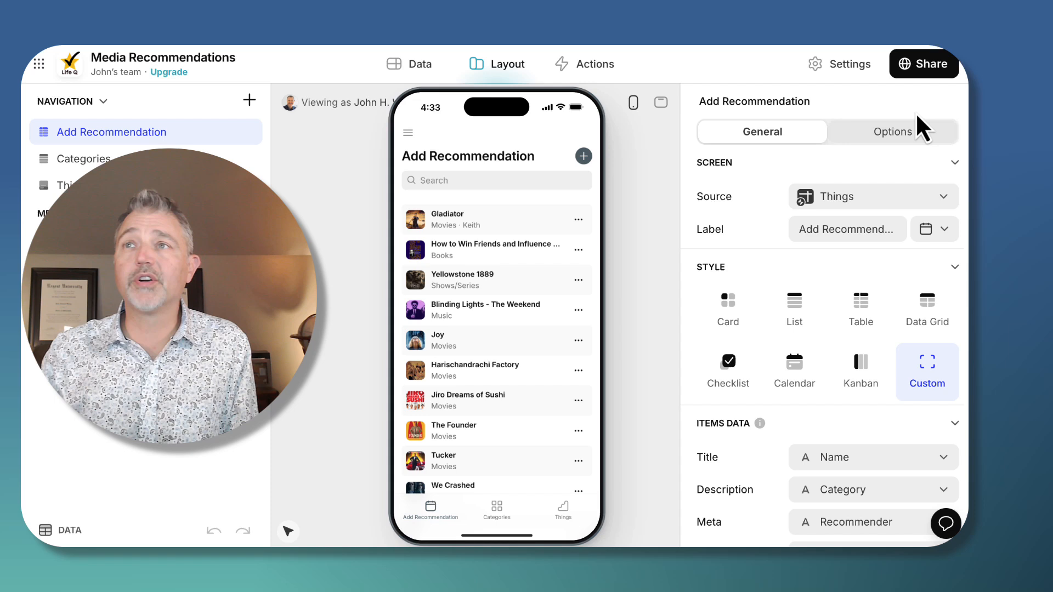
pyautogui.click(924, 64)
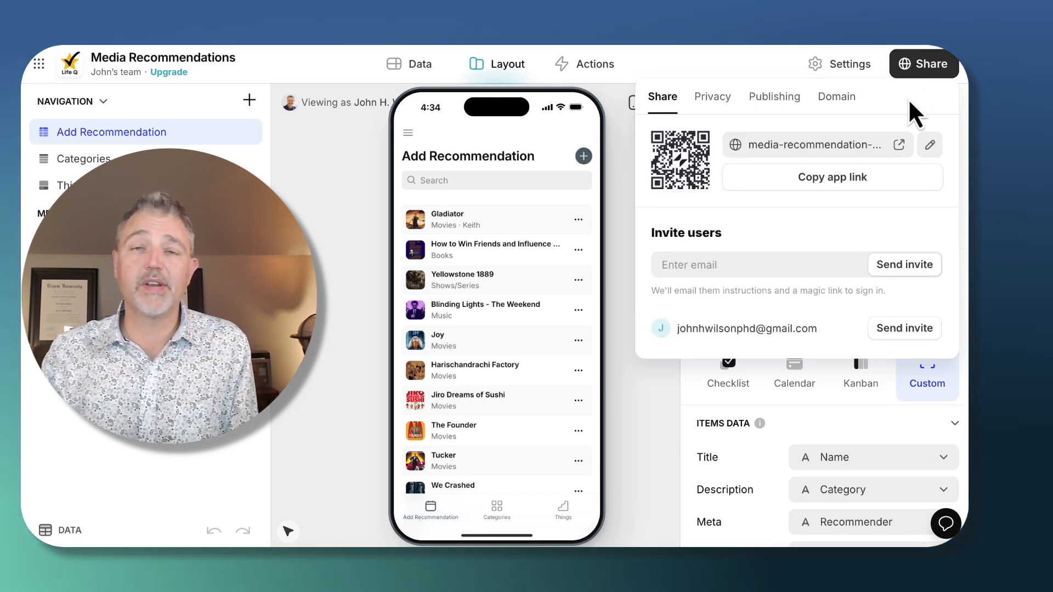
pyautogui.moveTo(649, 205)
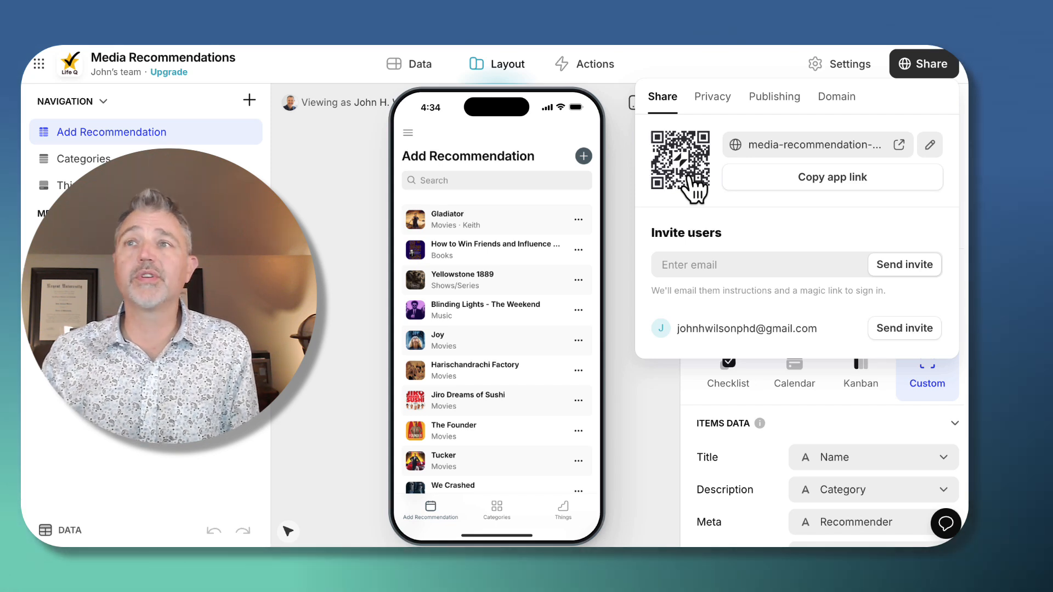
pyautogui.moveTo(791, 193)
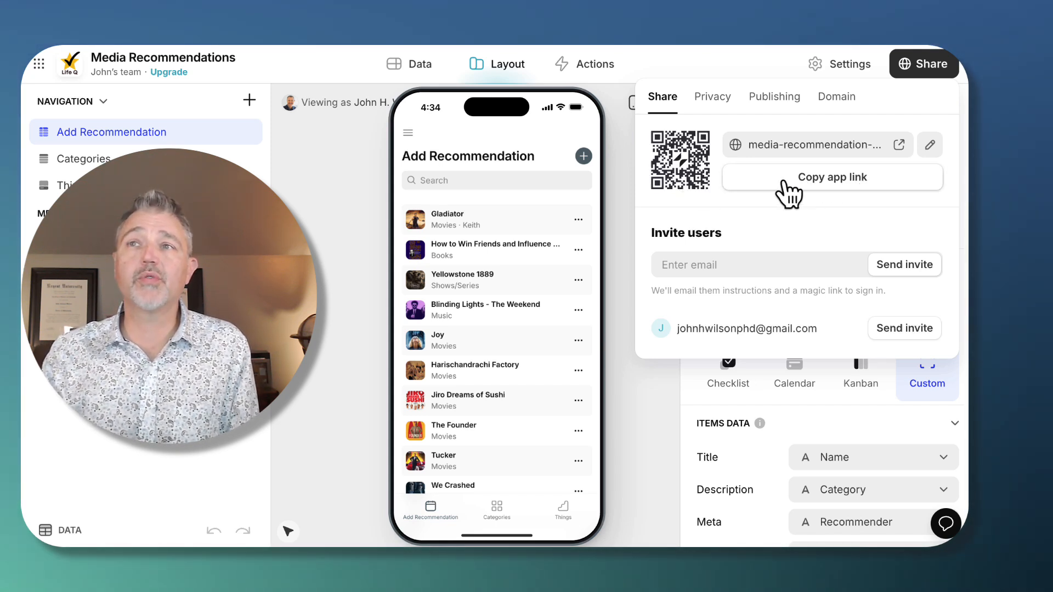
pyautogui.moveTo(855, 195)
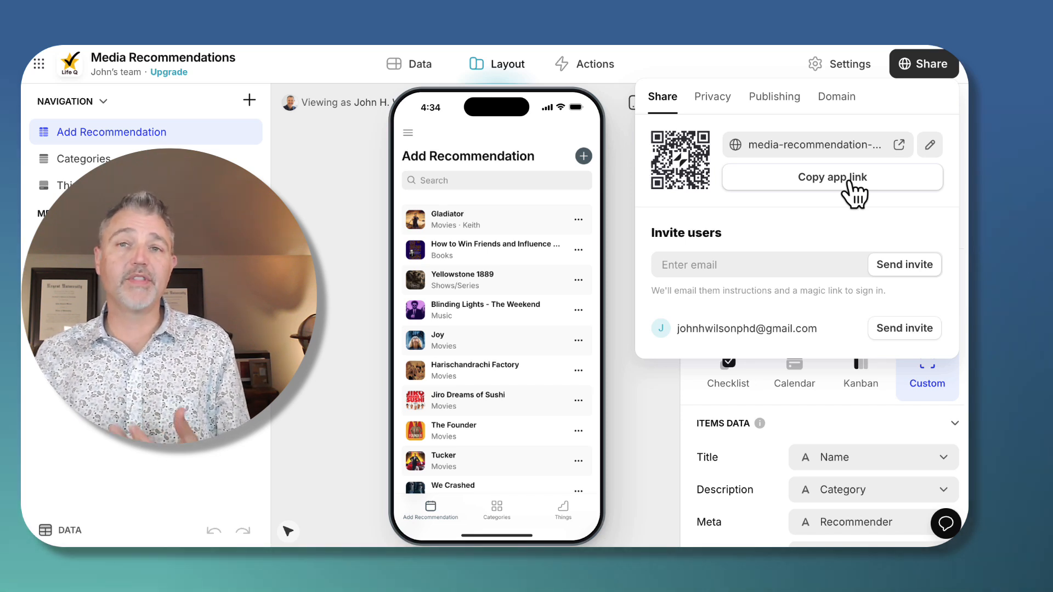
pyautogui.click(370, 292)
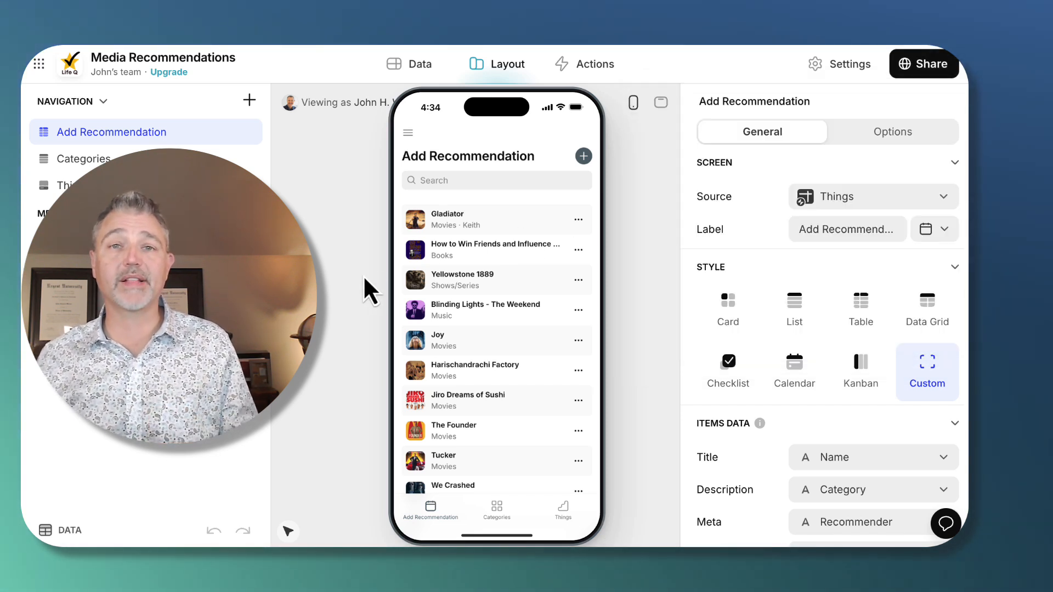